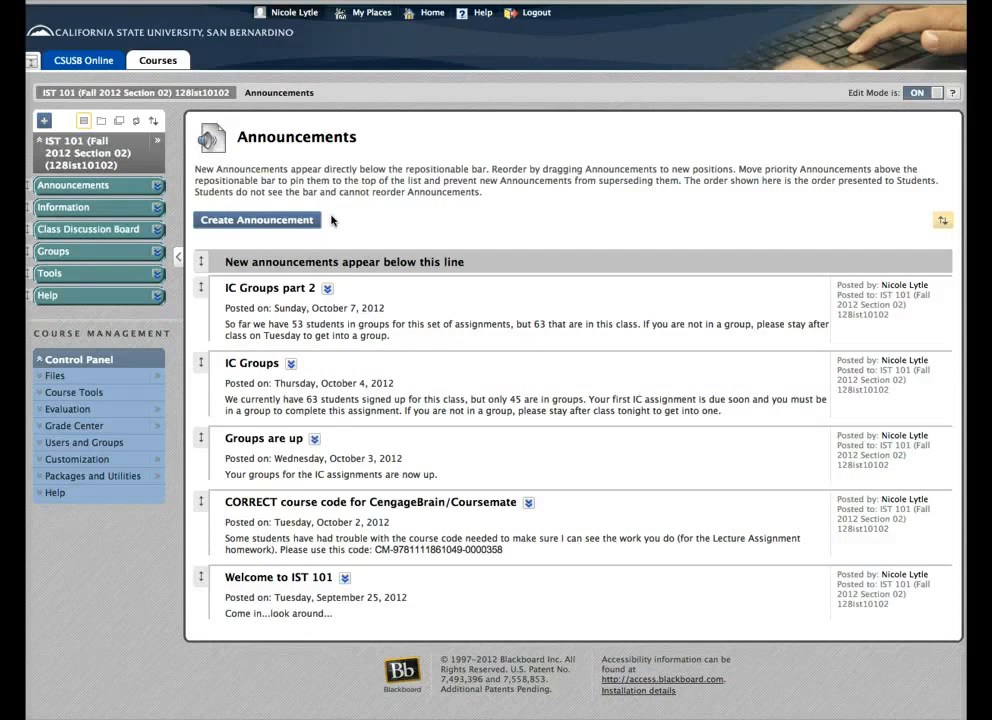
mouse_move(90, 209)
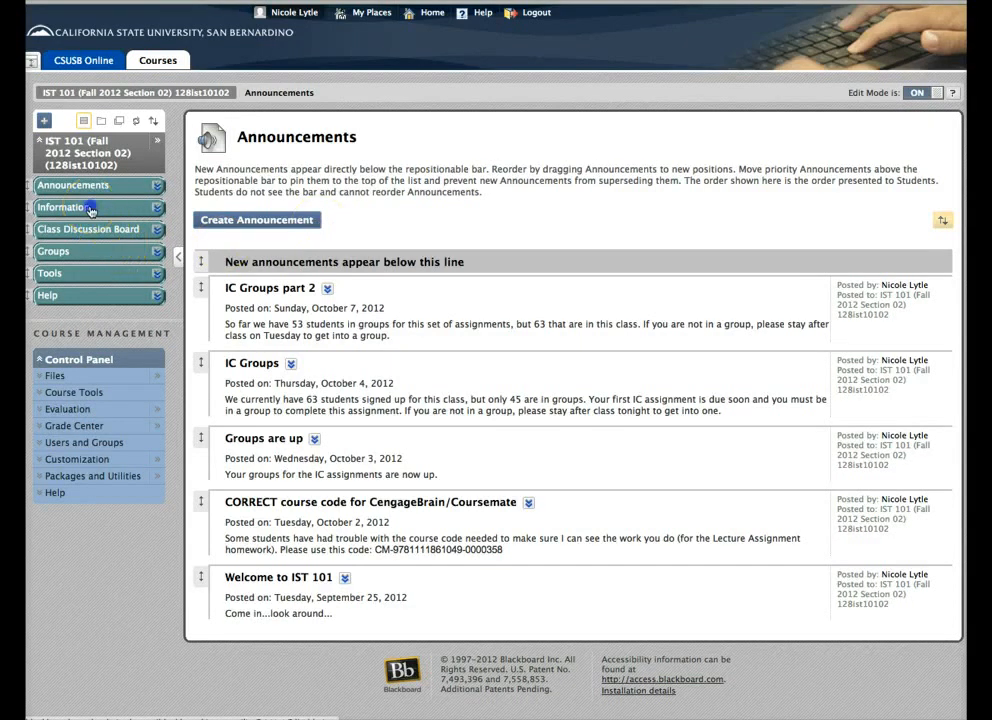
Step: Open the IST 101 course's Information area from the course menu
click(62, 207)
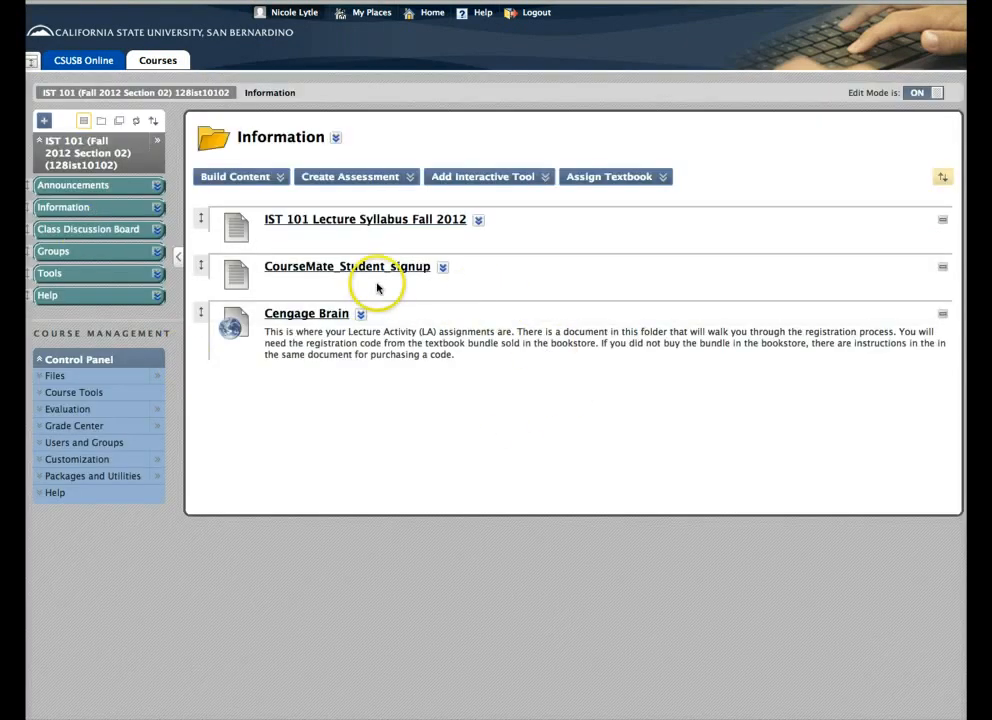
mouse_move(326, 318)
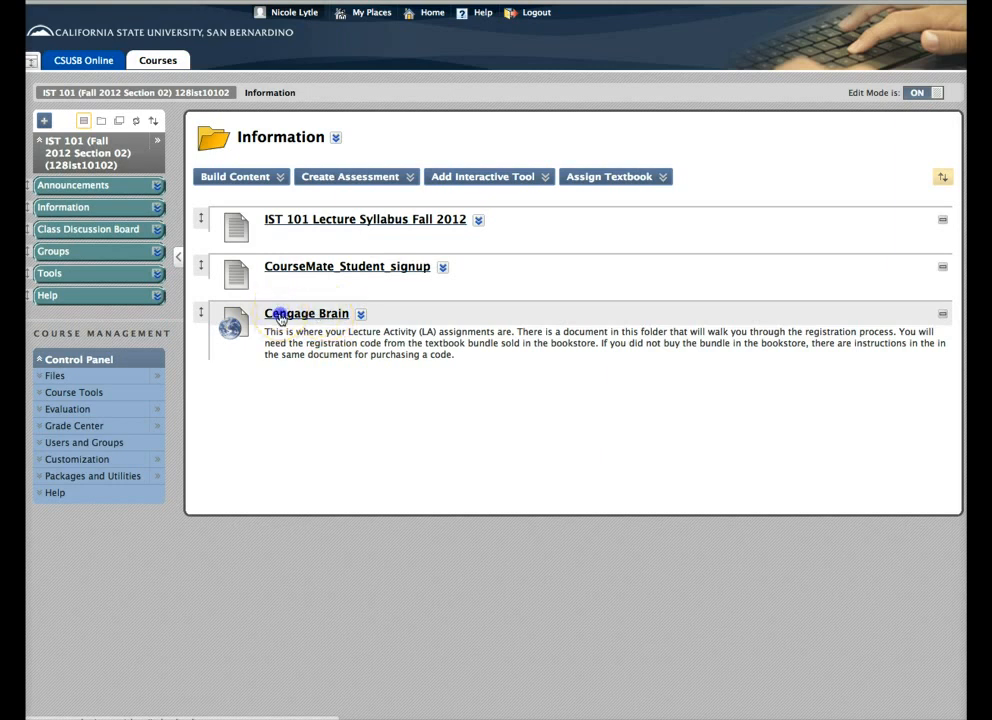
Step: Open Cengage Brain, clear the saved login email, and start a new account sign-up
click(307, 313)
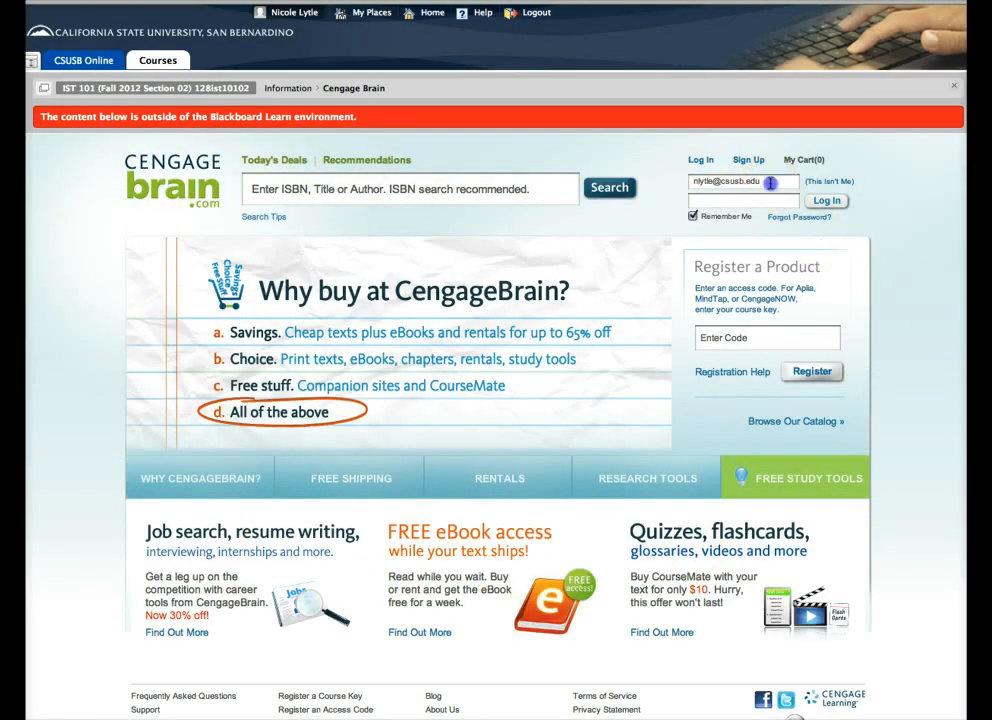
triple_click(742, 181)
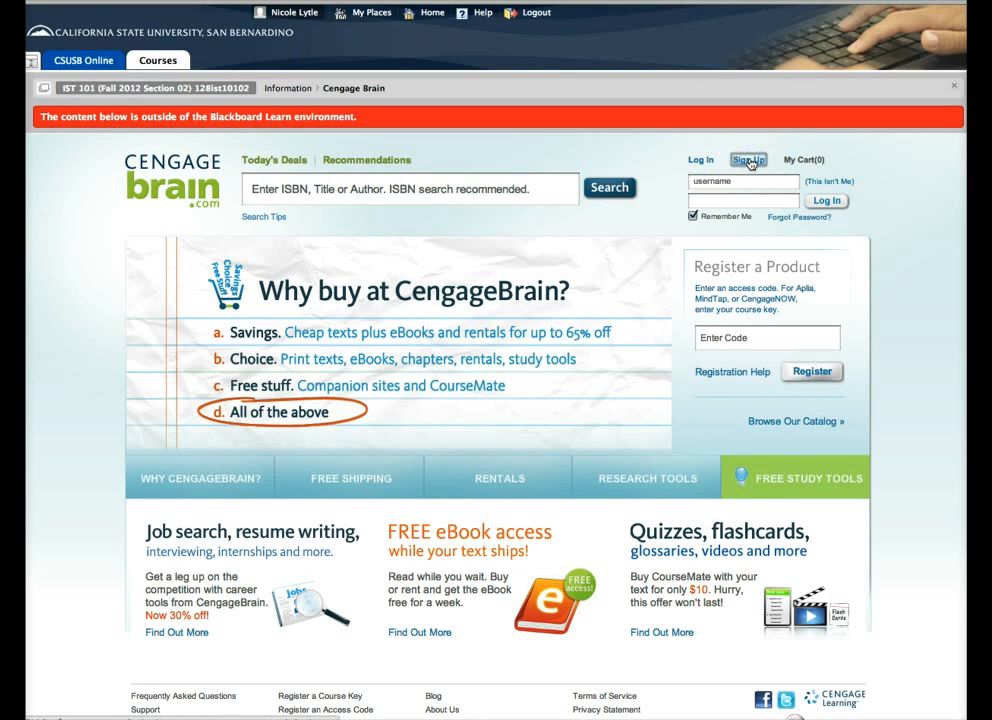
click(748, 160)
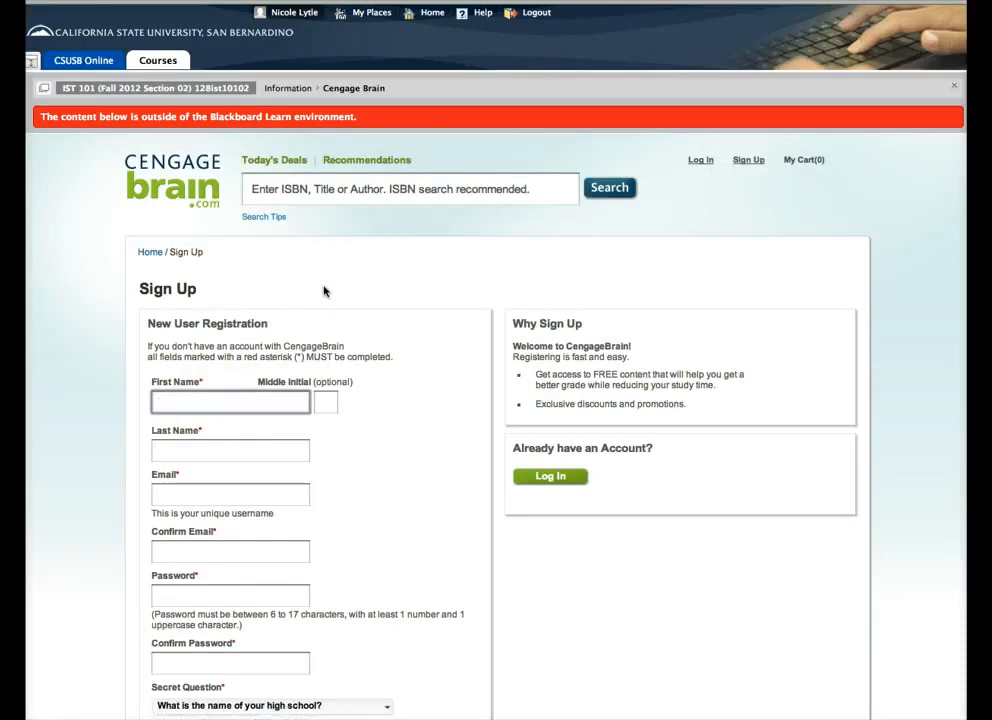
click(230, 401)
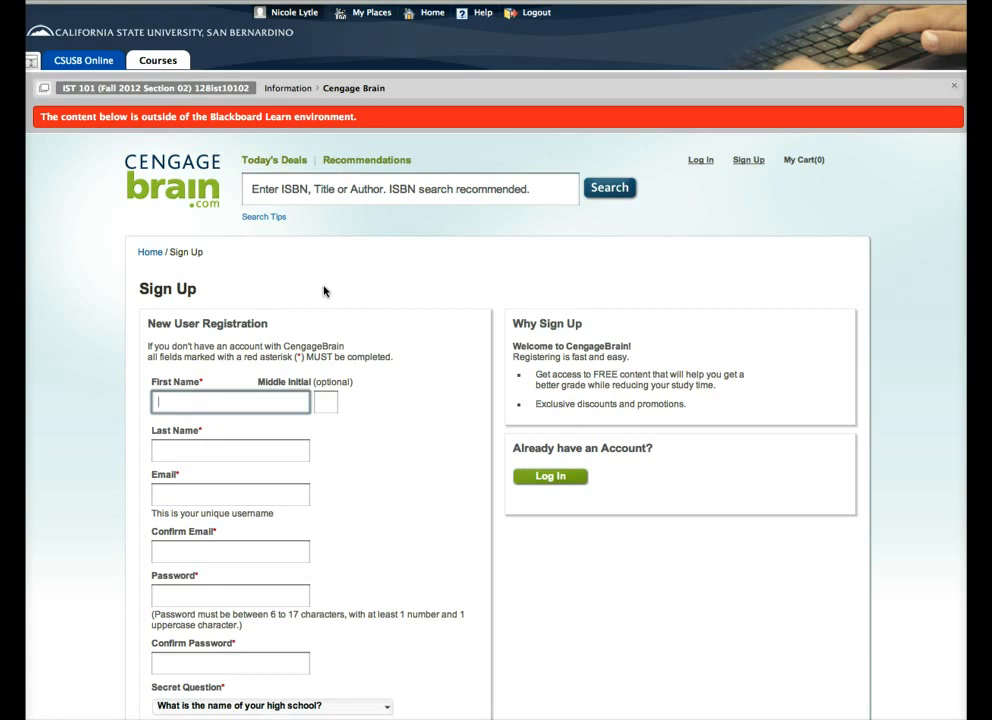
text(Ge)
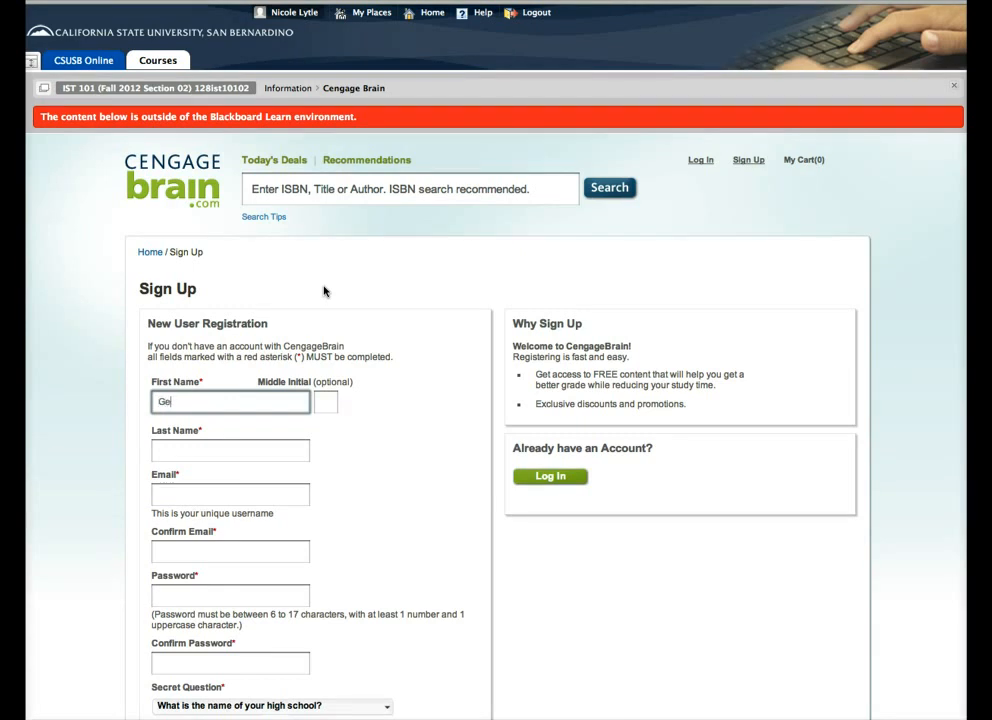
text(n)
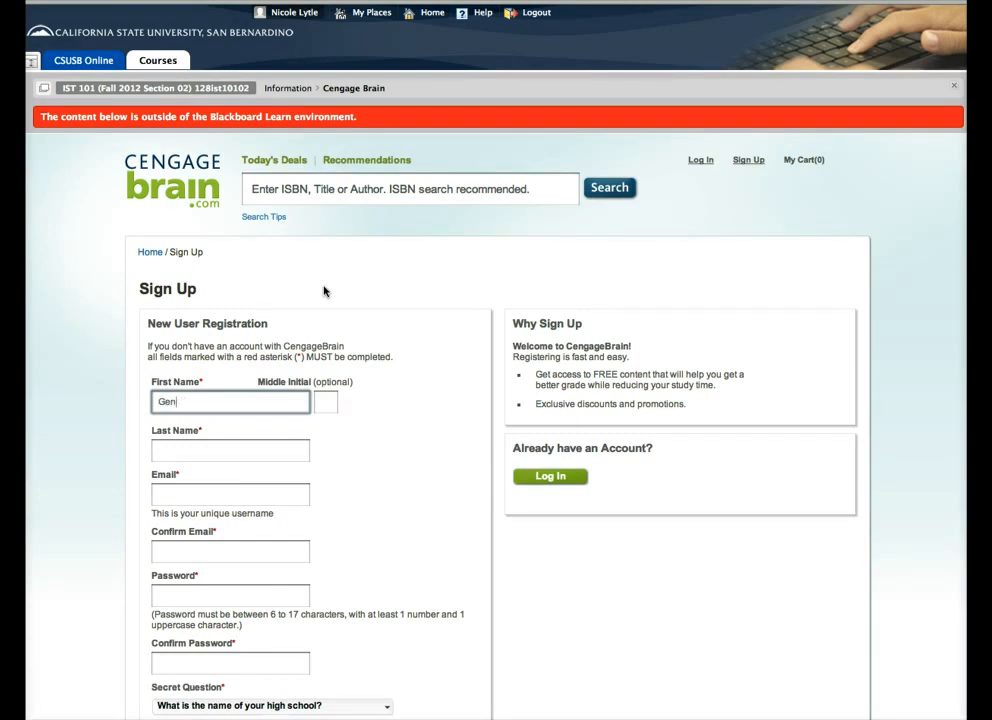
text(New)
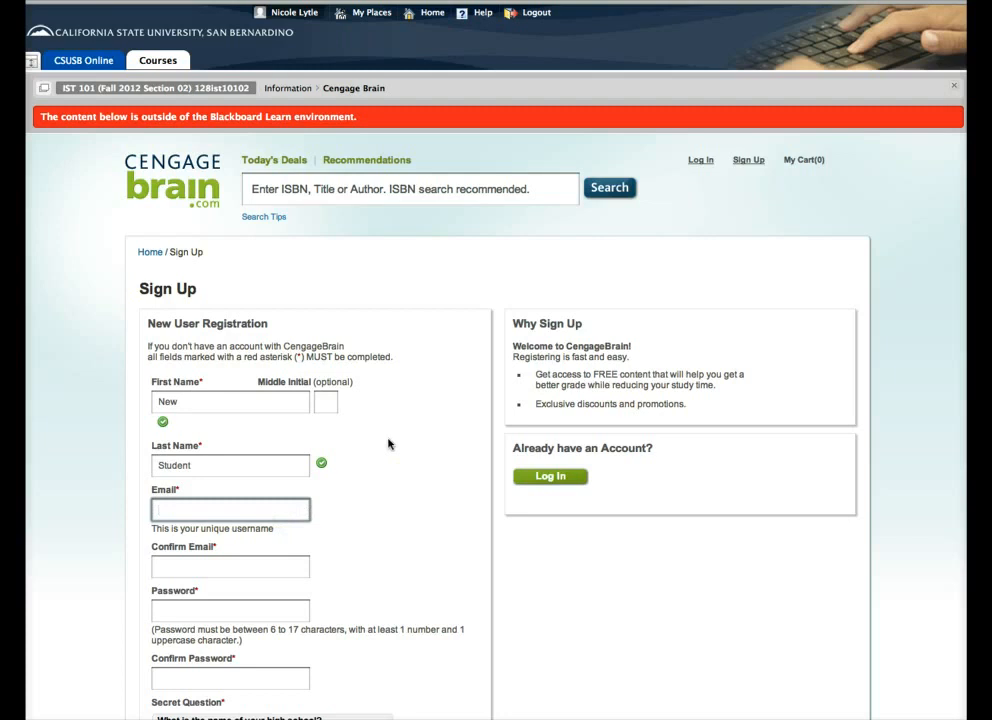
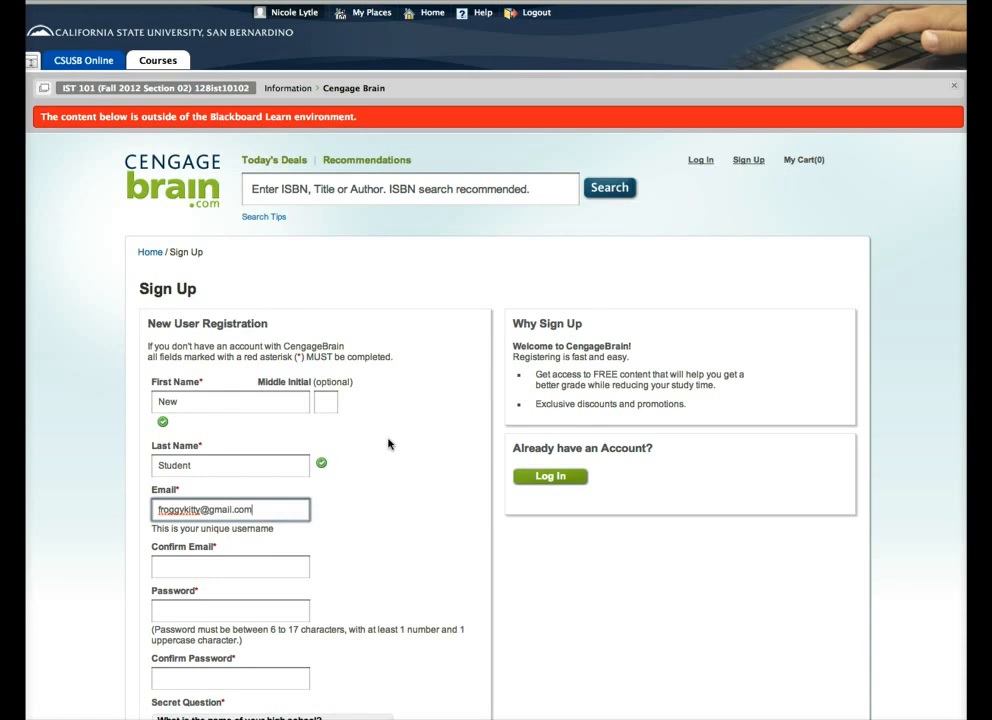
Step: Fill in the confirm email field and the password
click(230, 566)
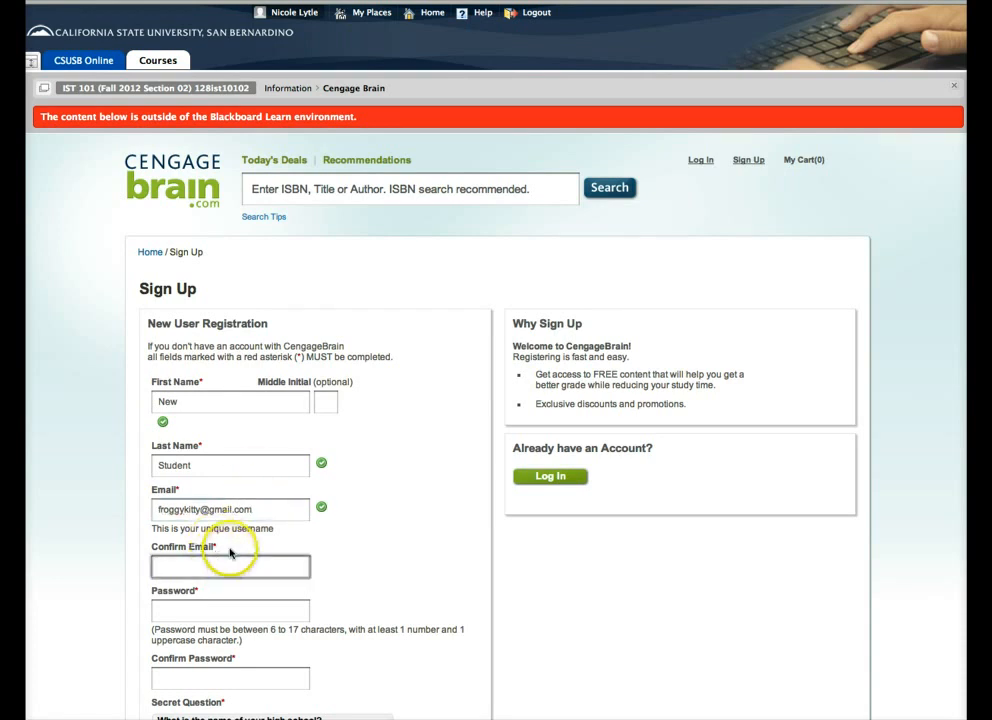
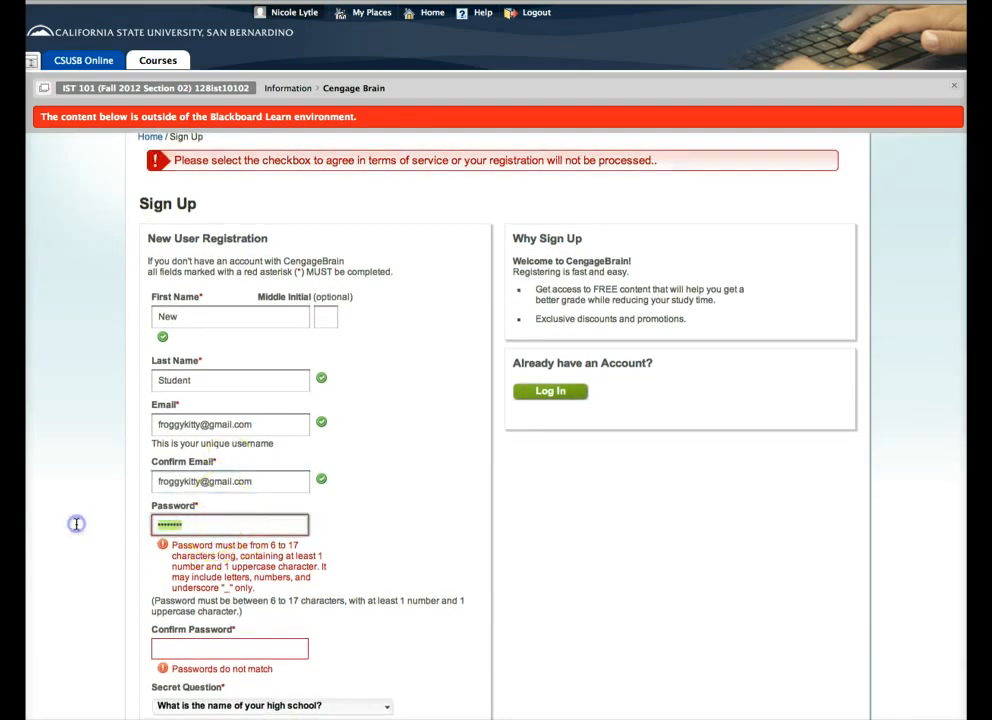
mouse_move(76, 524)
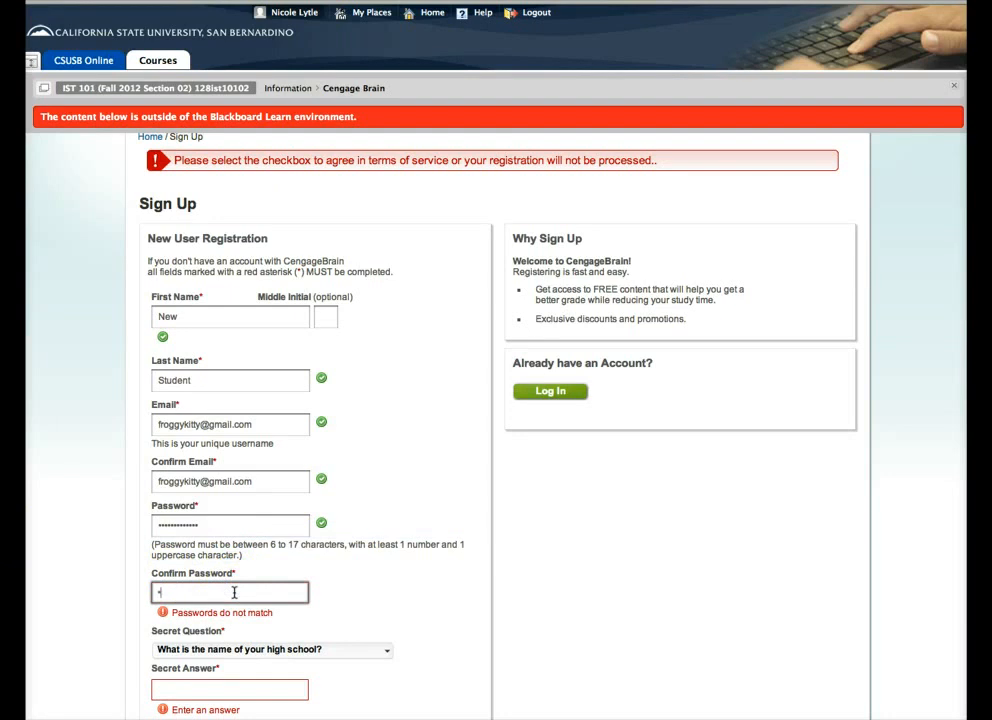
text(••••••)
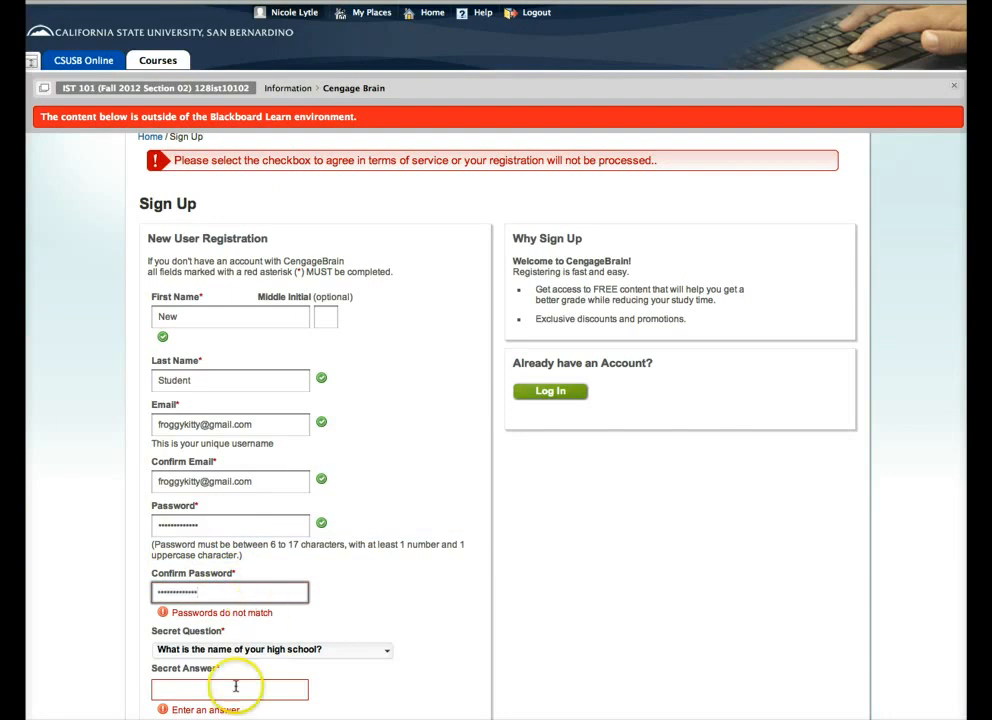
scroll(down, 3)
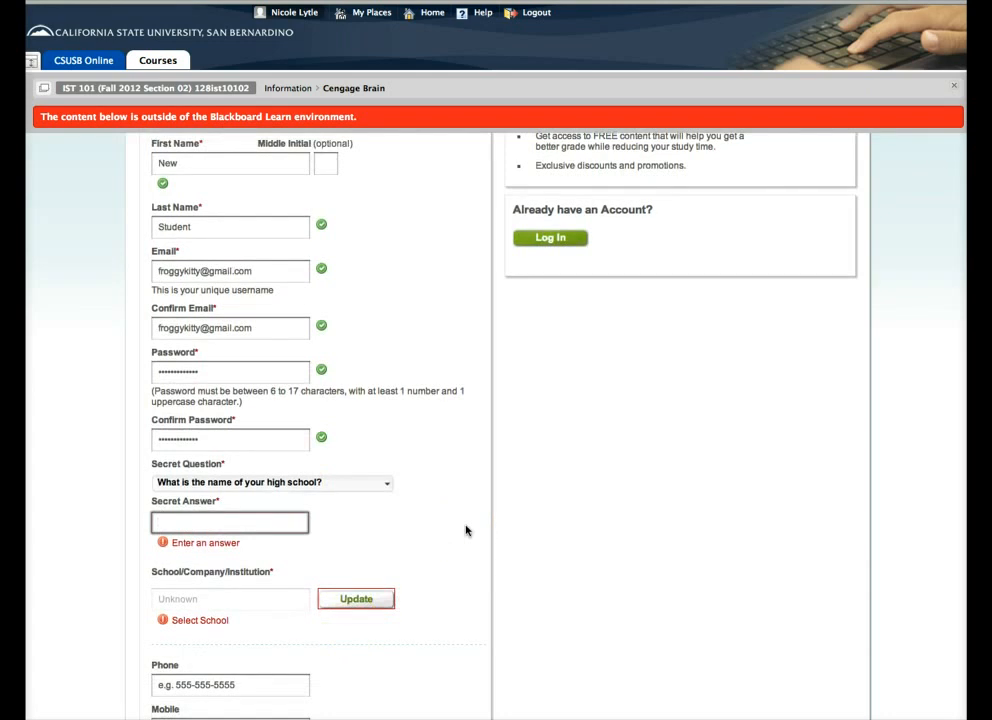
text(AB Miller)
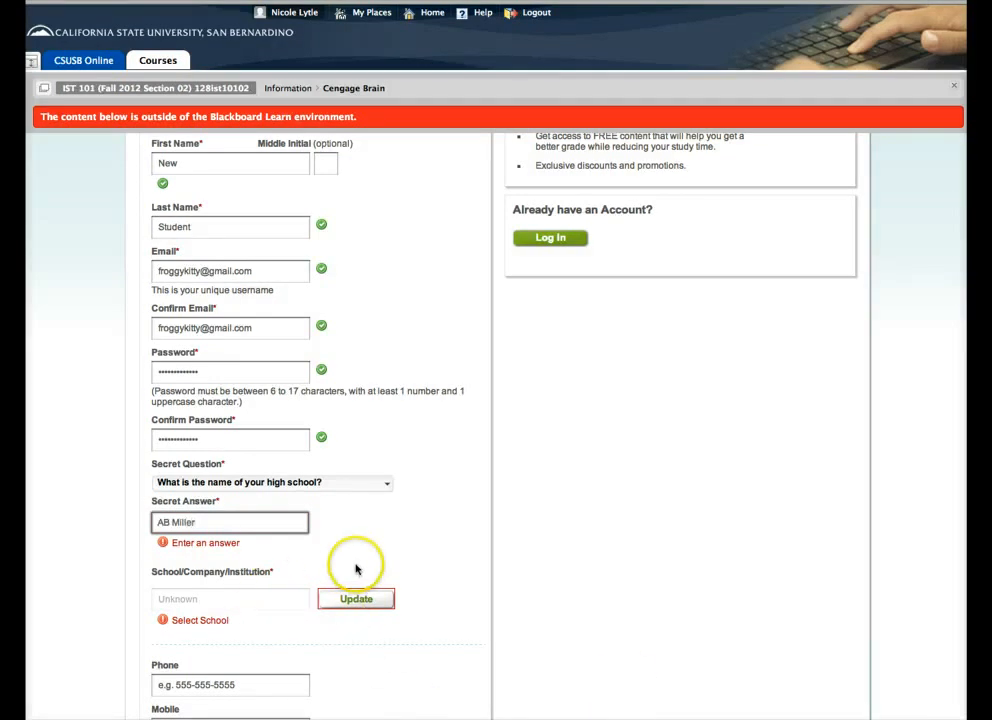
scroll(down, 3)
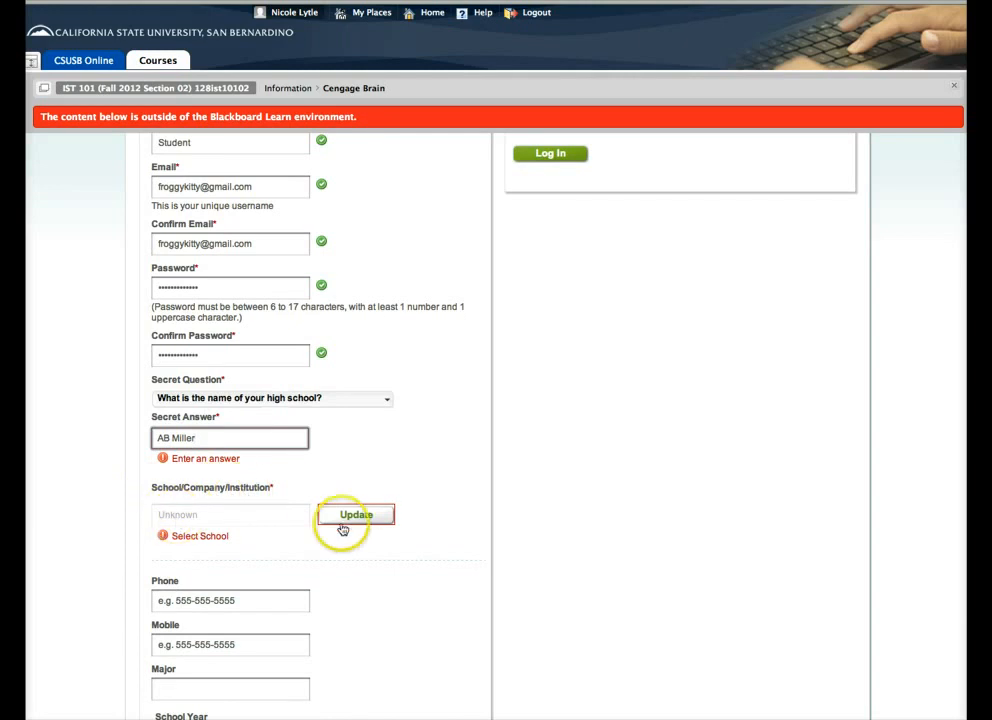
click(356, 514)
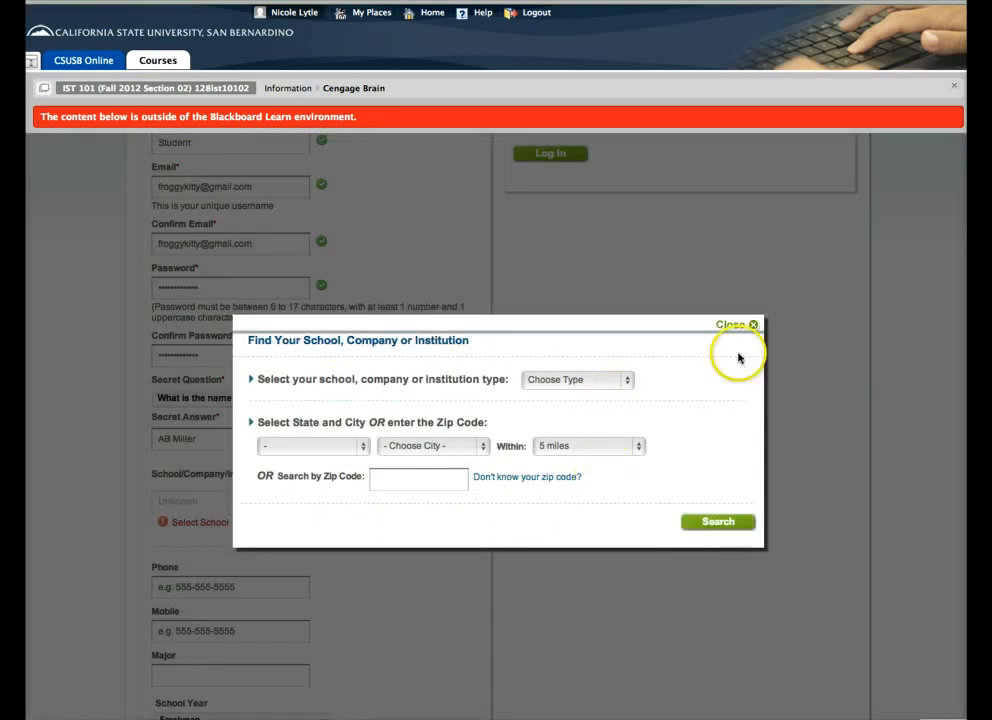
mouse_move(485, 388)
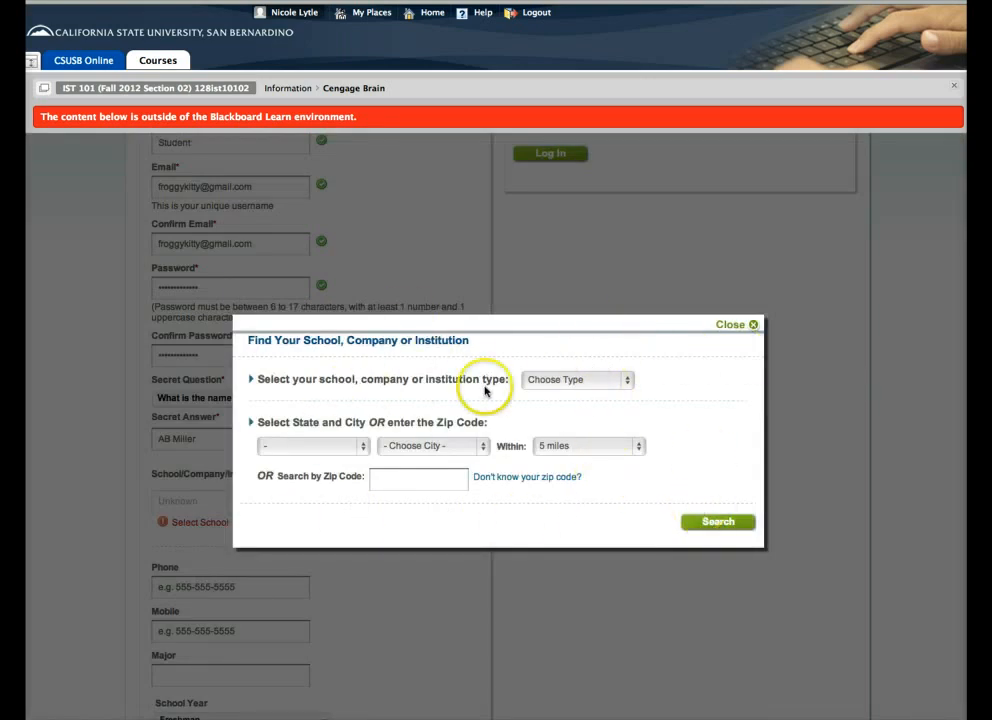
Step: Search for 4-year colleges near San Bernardino, California
click(578, 379)
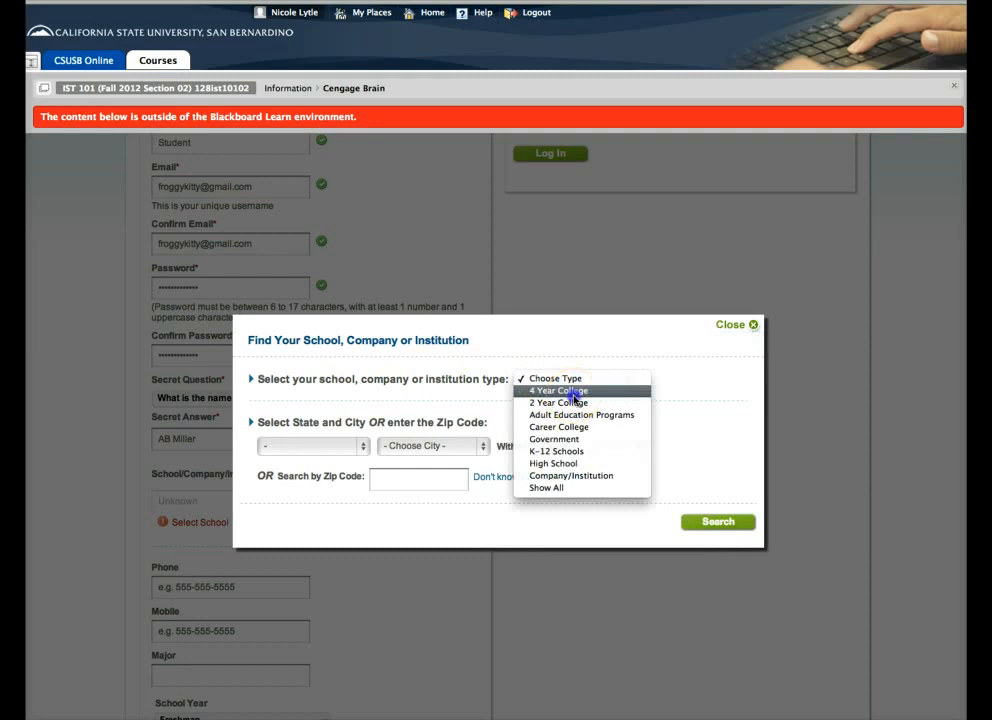
click(558, 390)
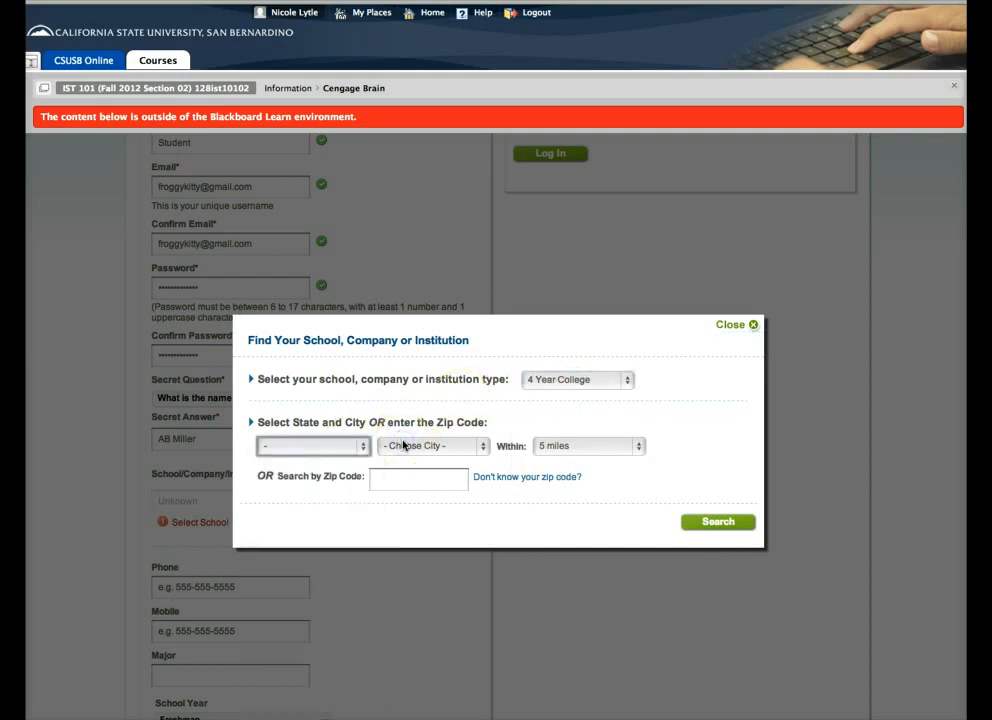
click(310, 446)
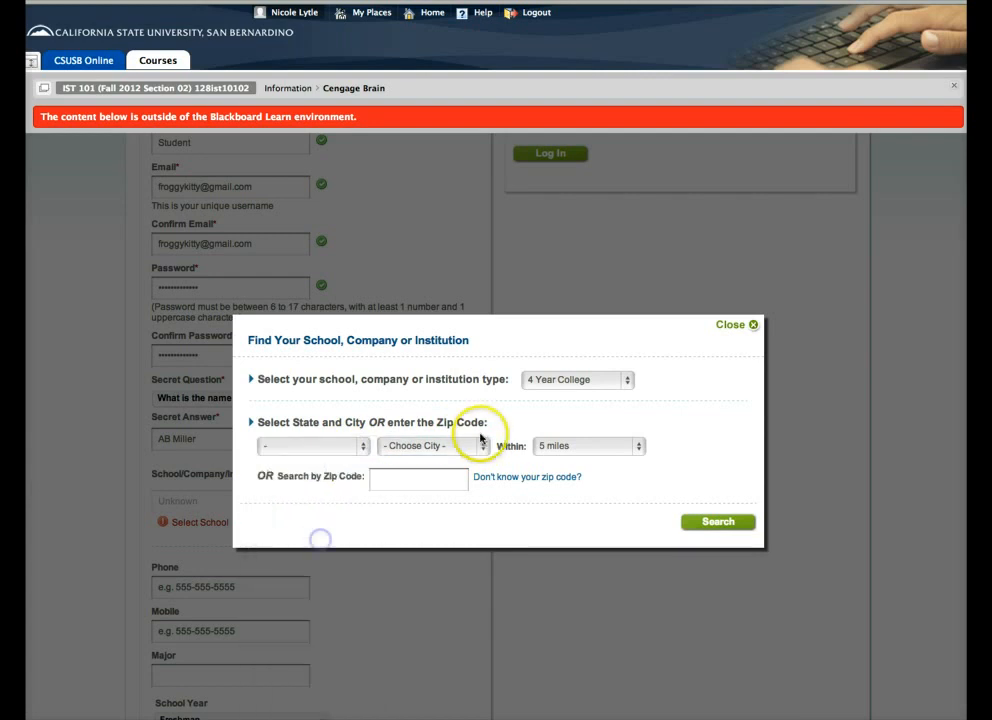
click(310, 445)
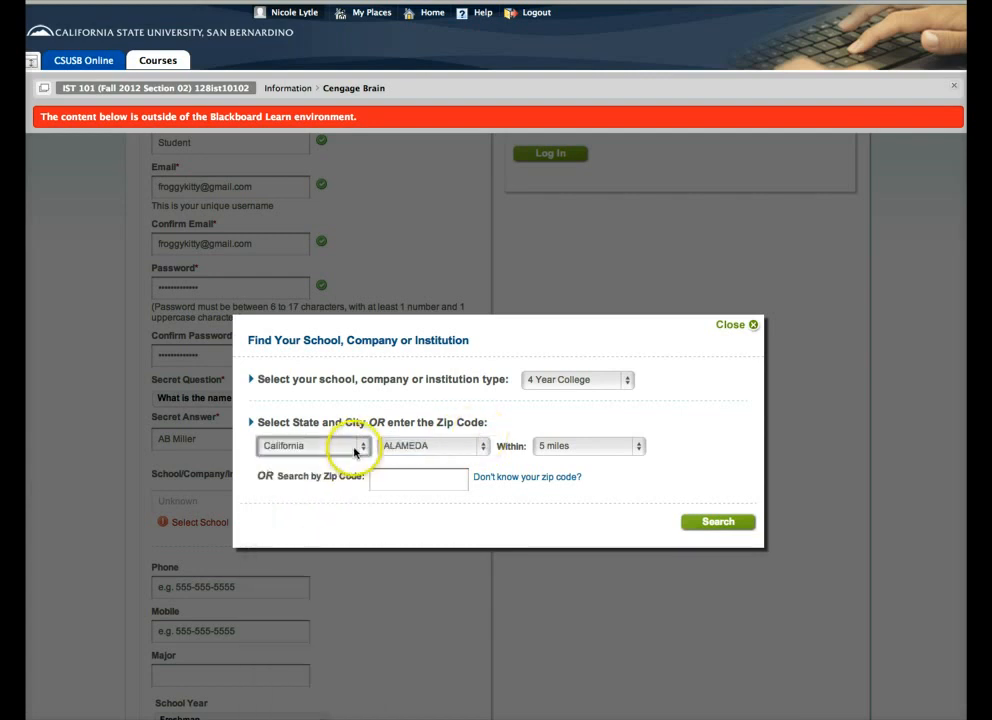
click(427, 445)
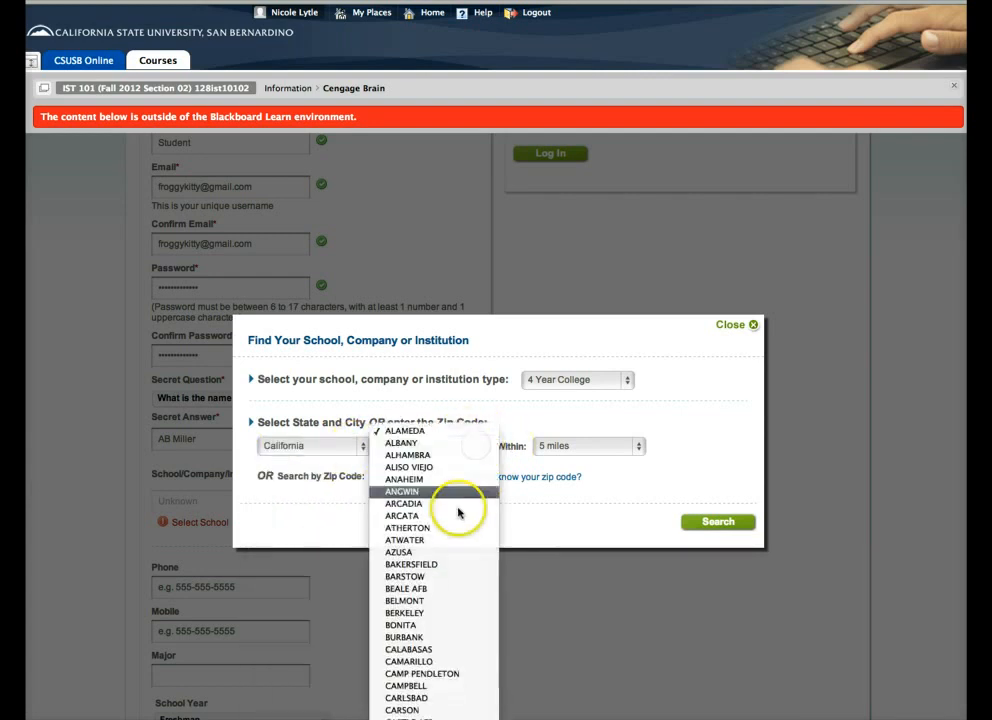
scroll(down, 3)
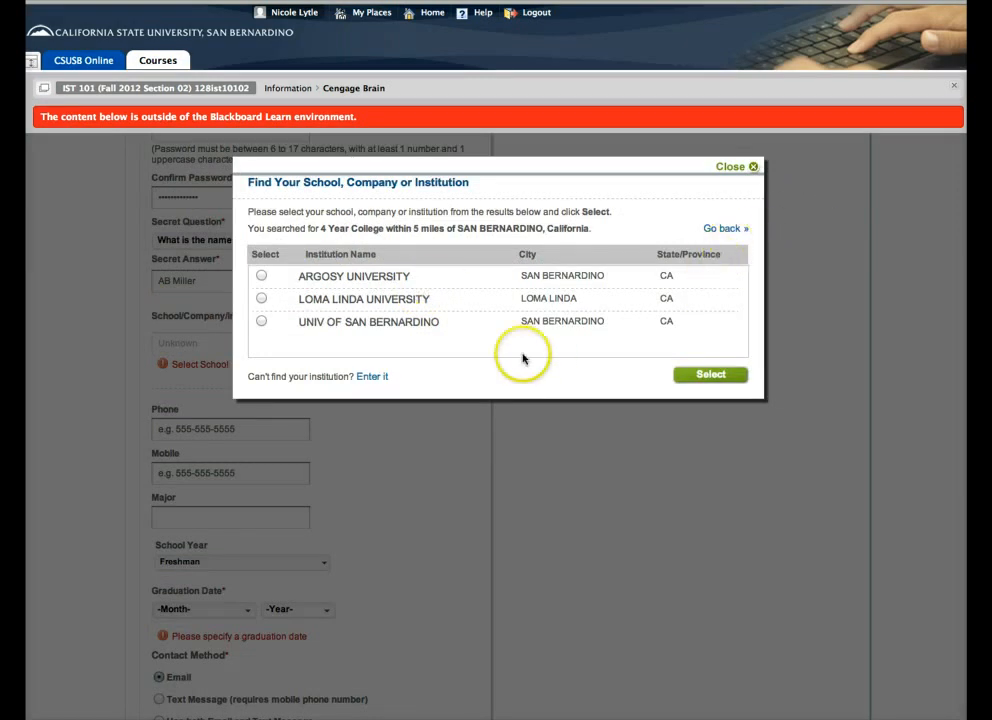
Step: Rerun the search within 20 miles and select UNIV OF SAN BERNARDINO
click(722, 228)
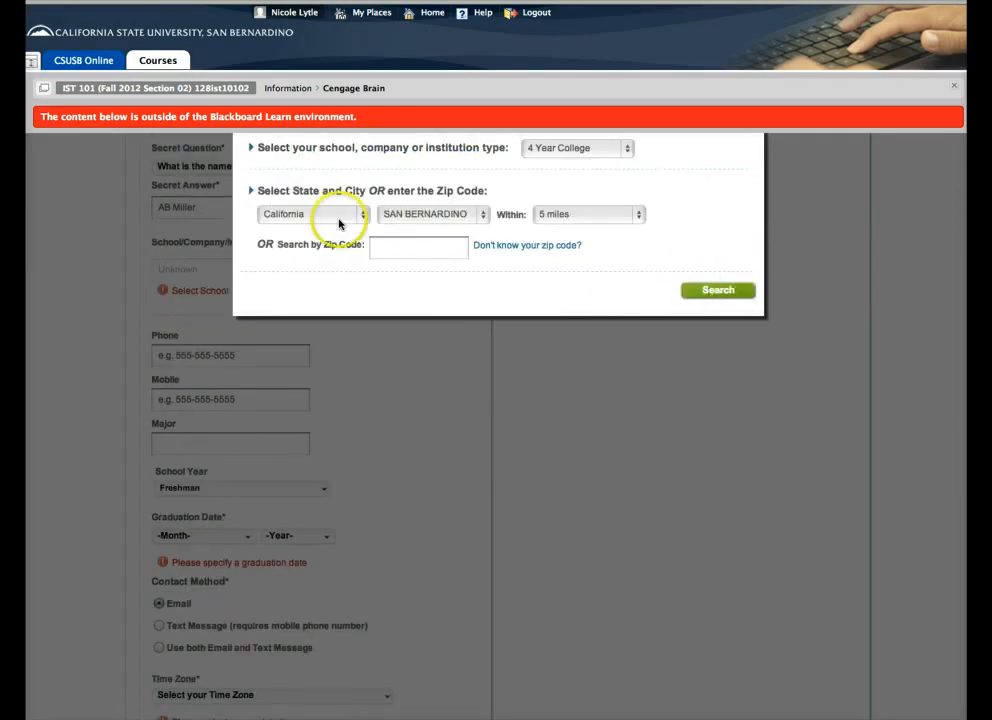
click(432, 214)
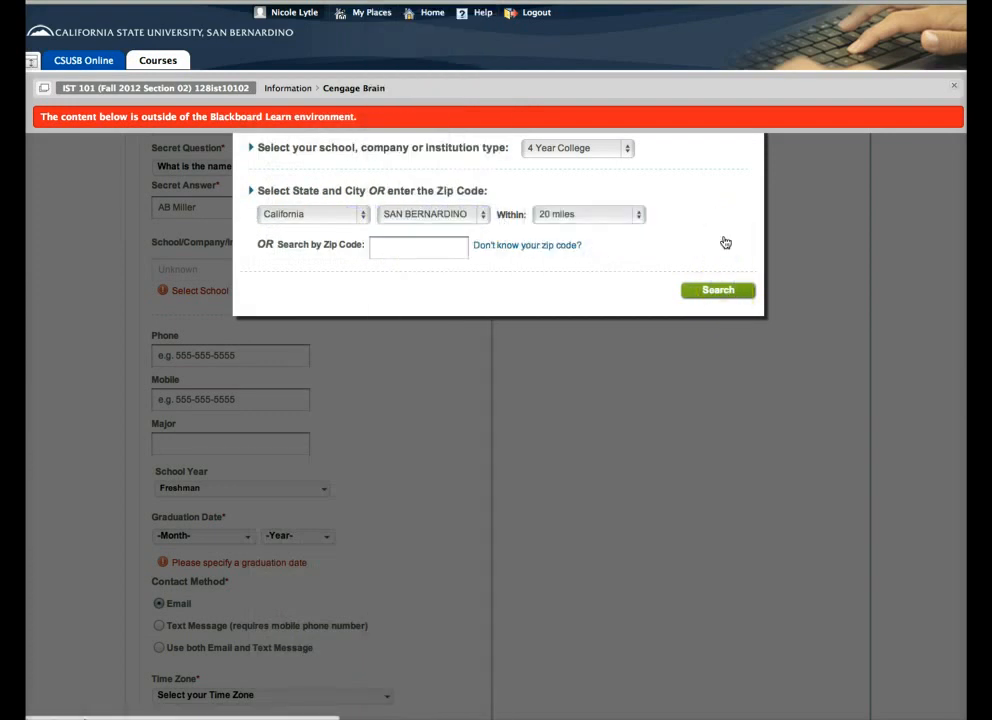
click(717, 290)
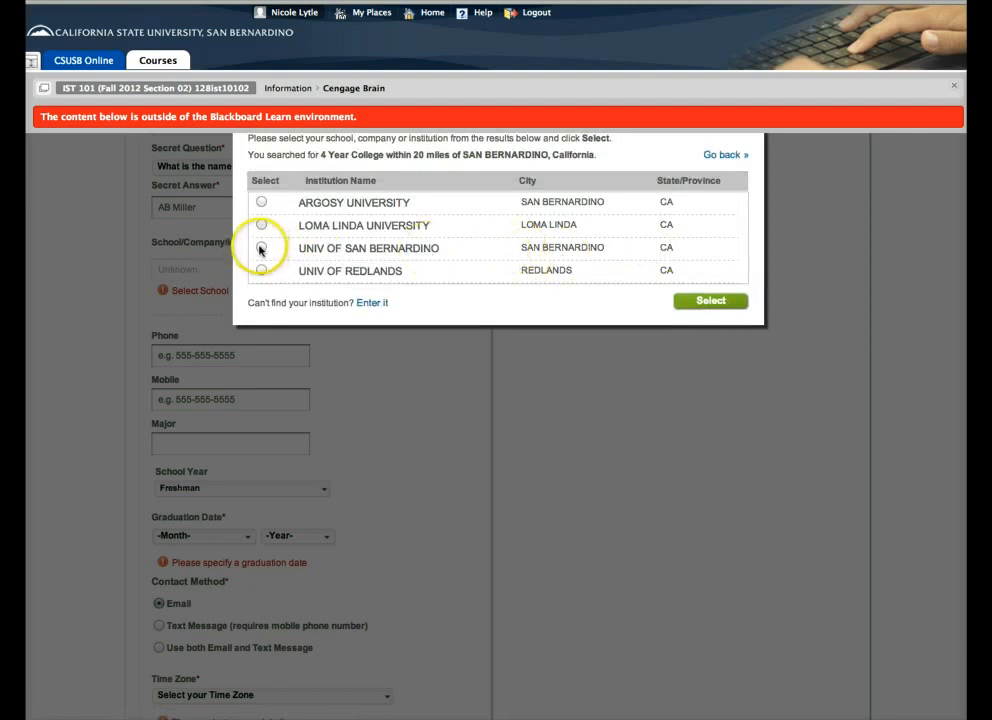
click(261, 247)
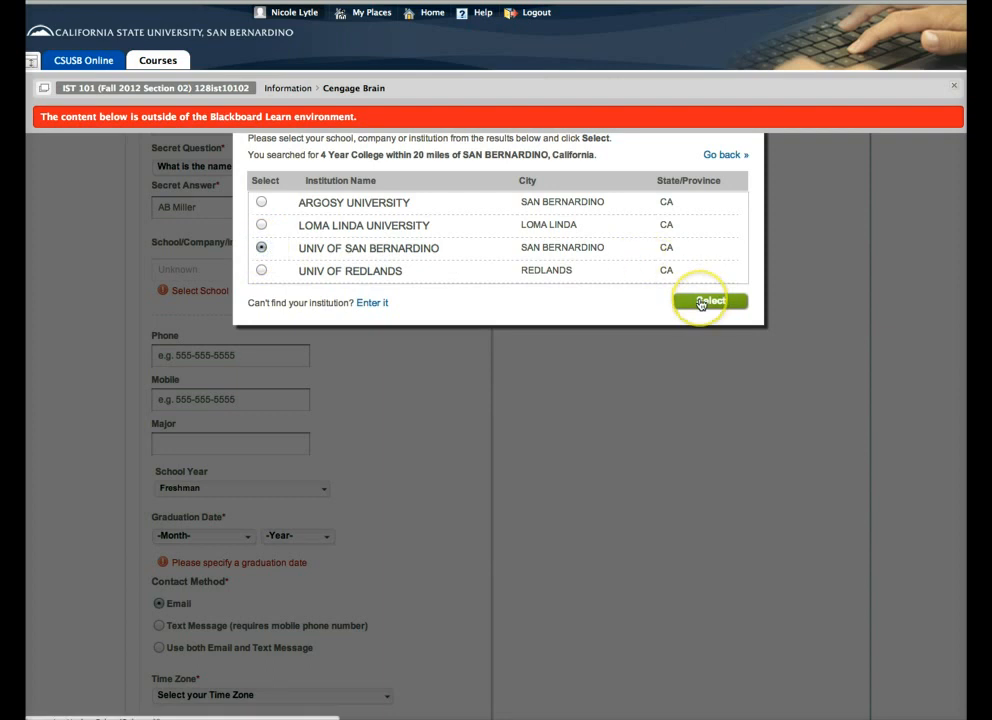
click(711, 301)
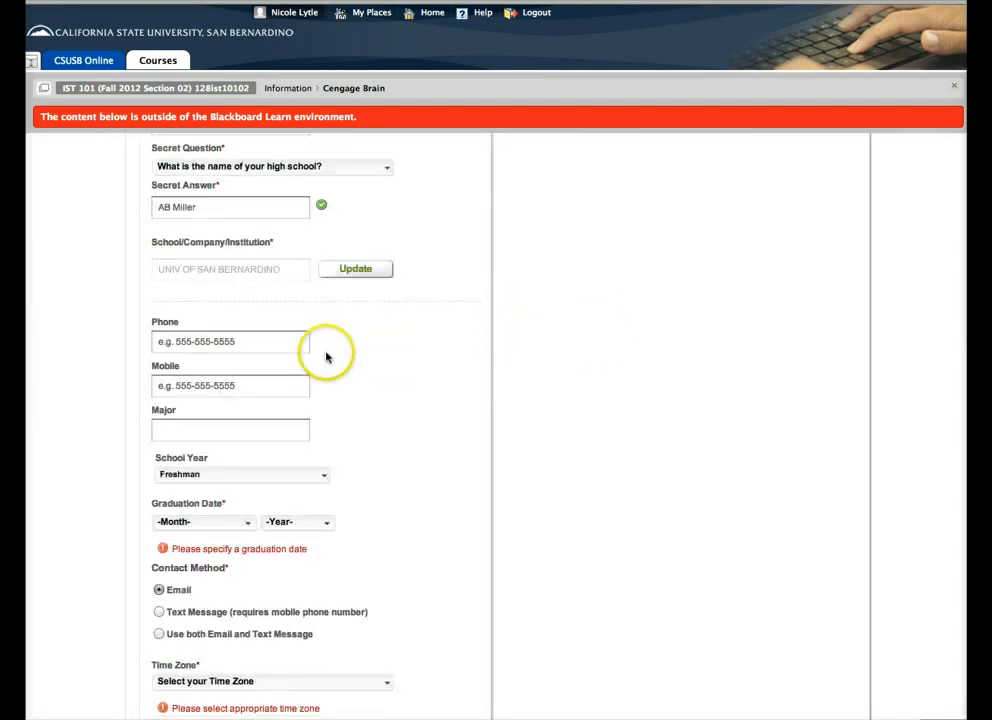
Step: Set the graduation year to 2014 and the time zone to Pacific Time
click(230, 341)
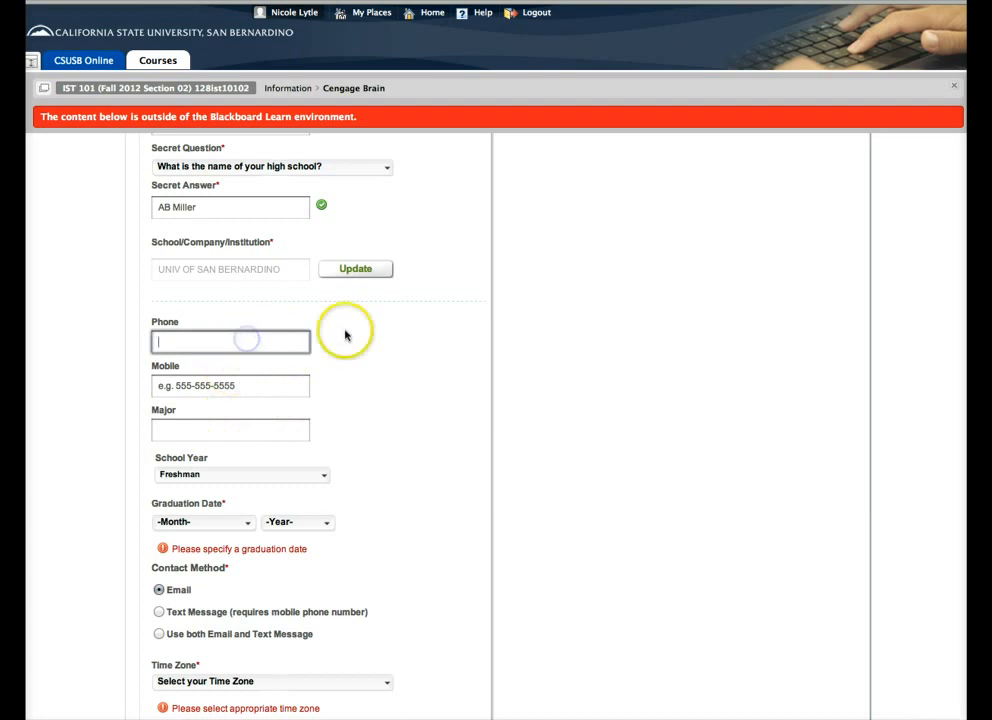
scroll(down, 3)
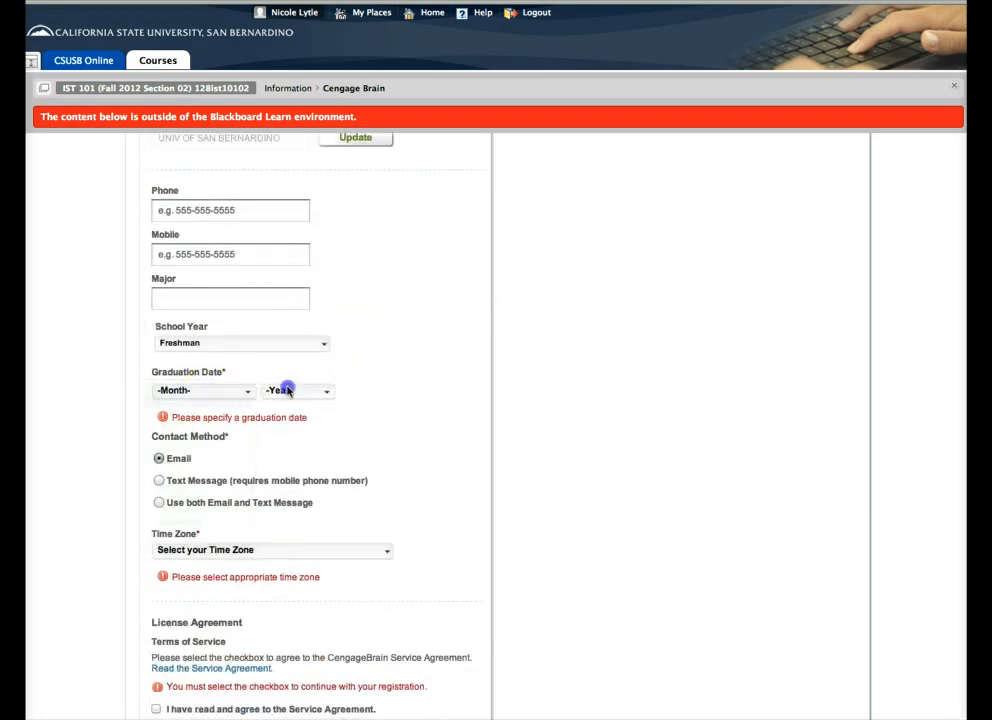
click(297, 390)
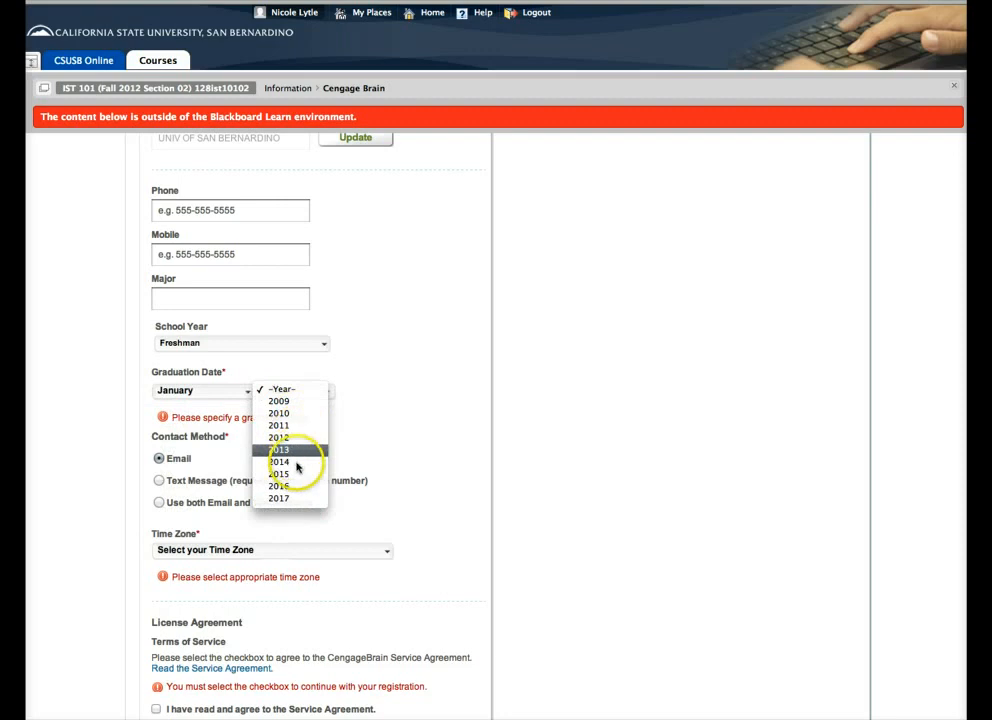
click(279, 462)
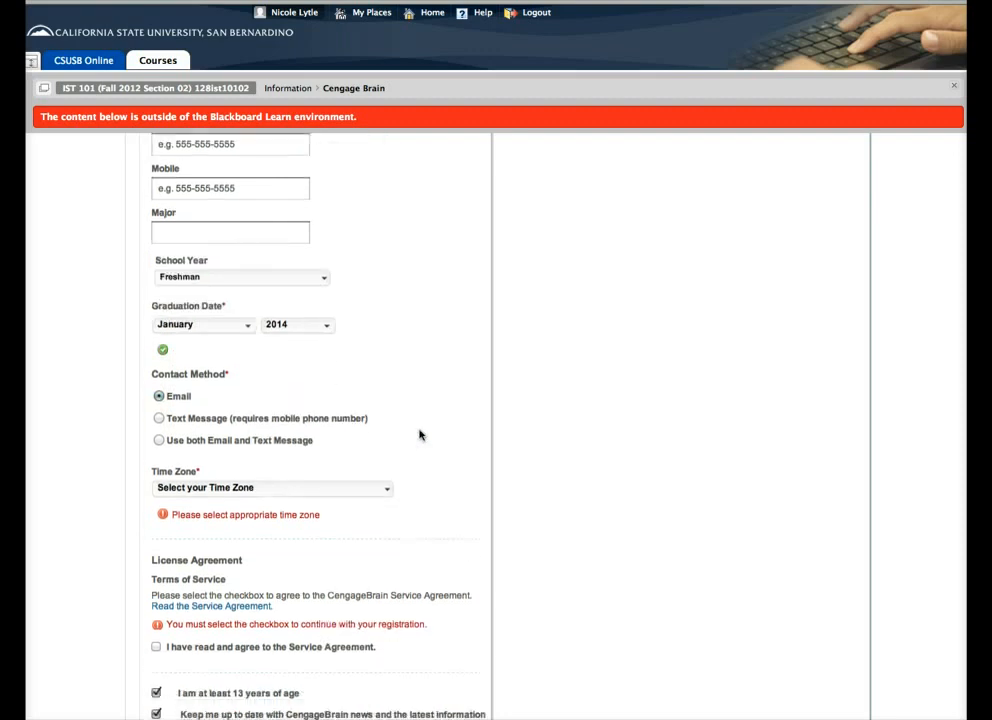
click(270, 487)
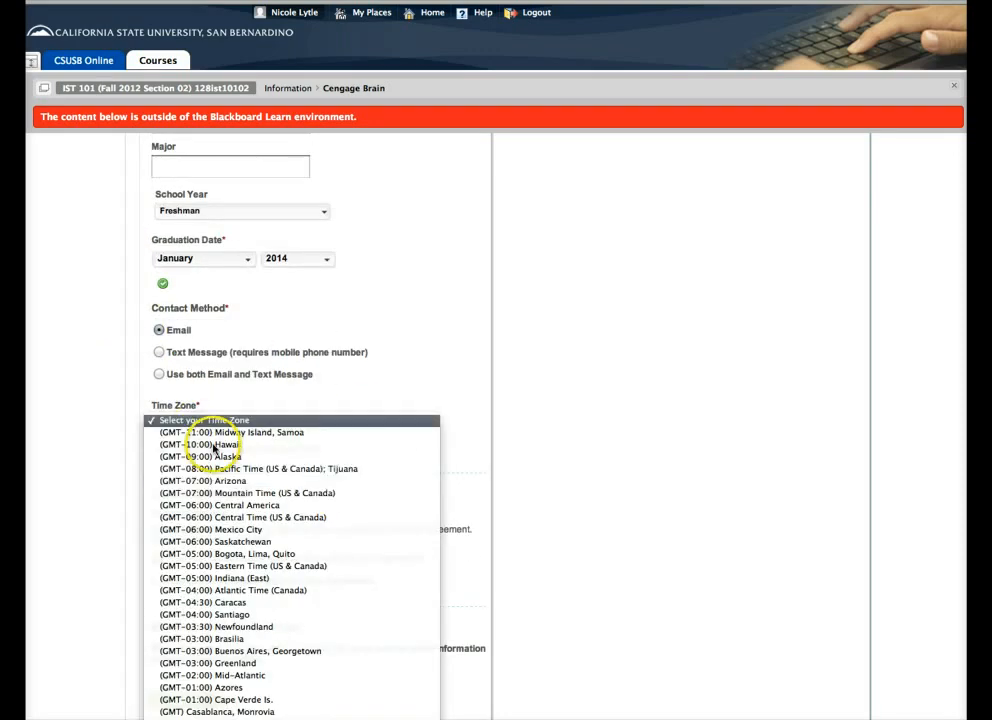
click(258, 468)
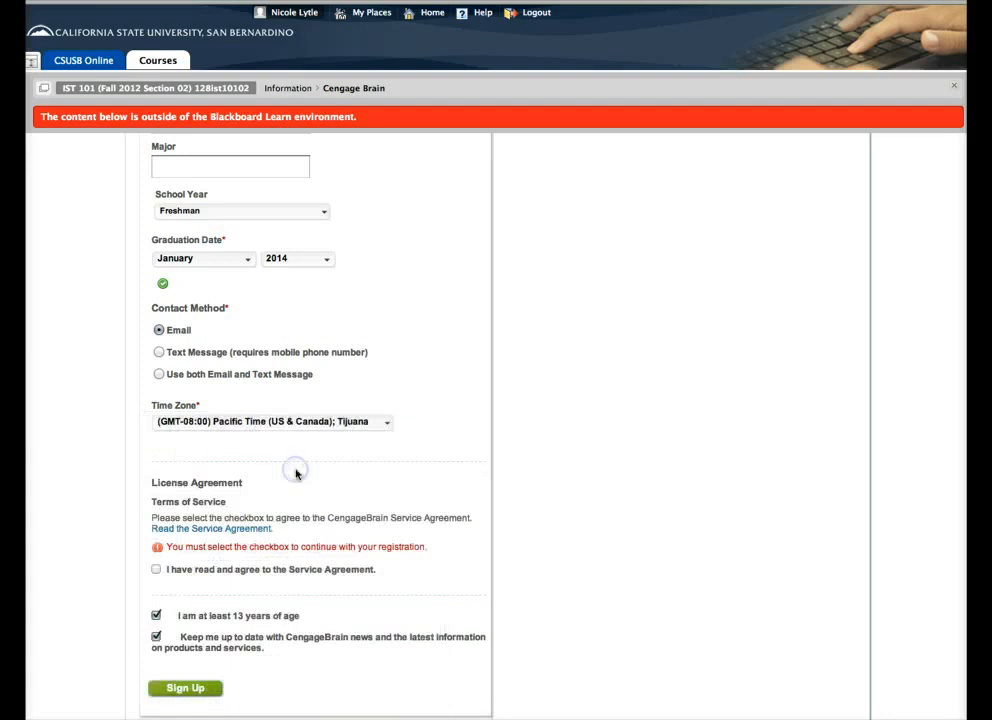
Step: Accept the service agreement, decline news updates, and submit the sign-up
scroll(down, 3)
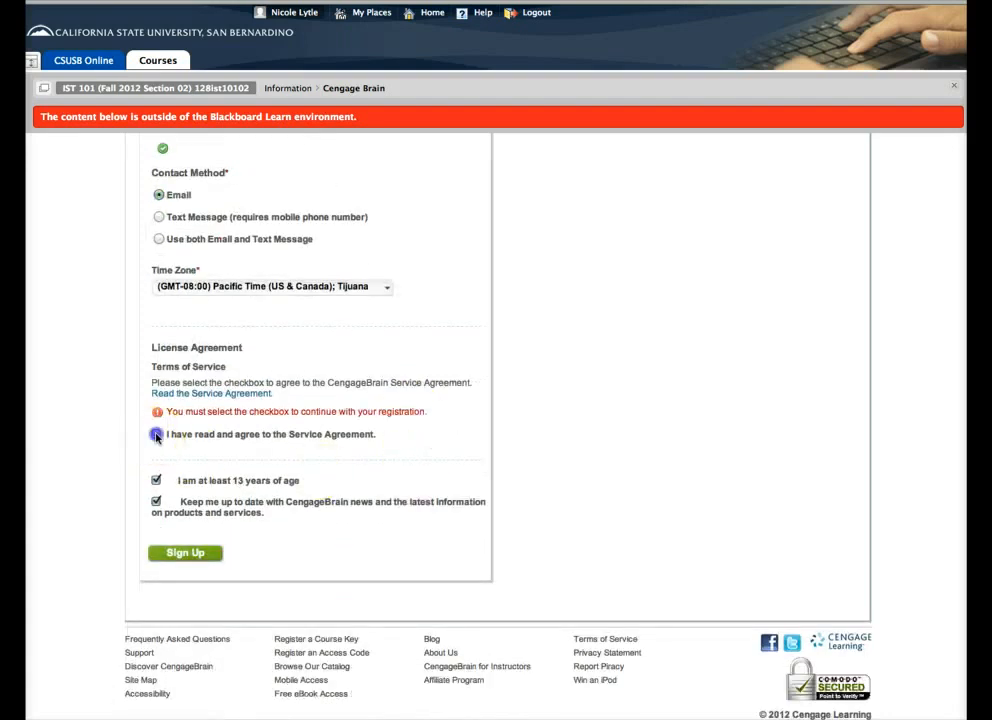
click(157, 433)
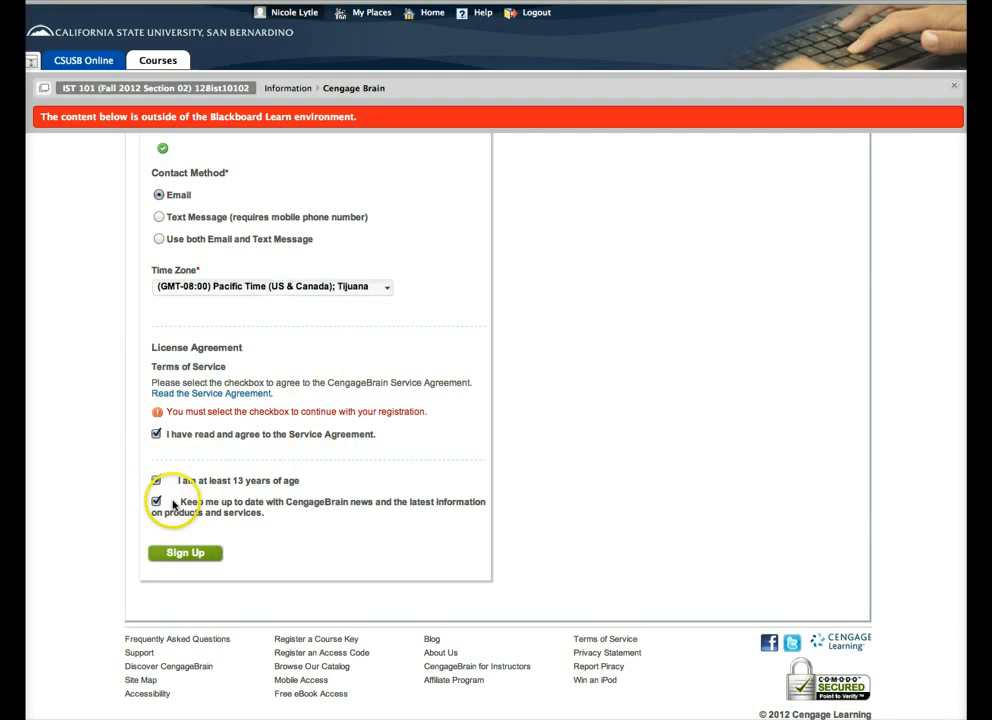
click(156, 480)
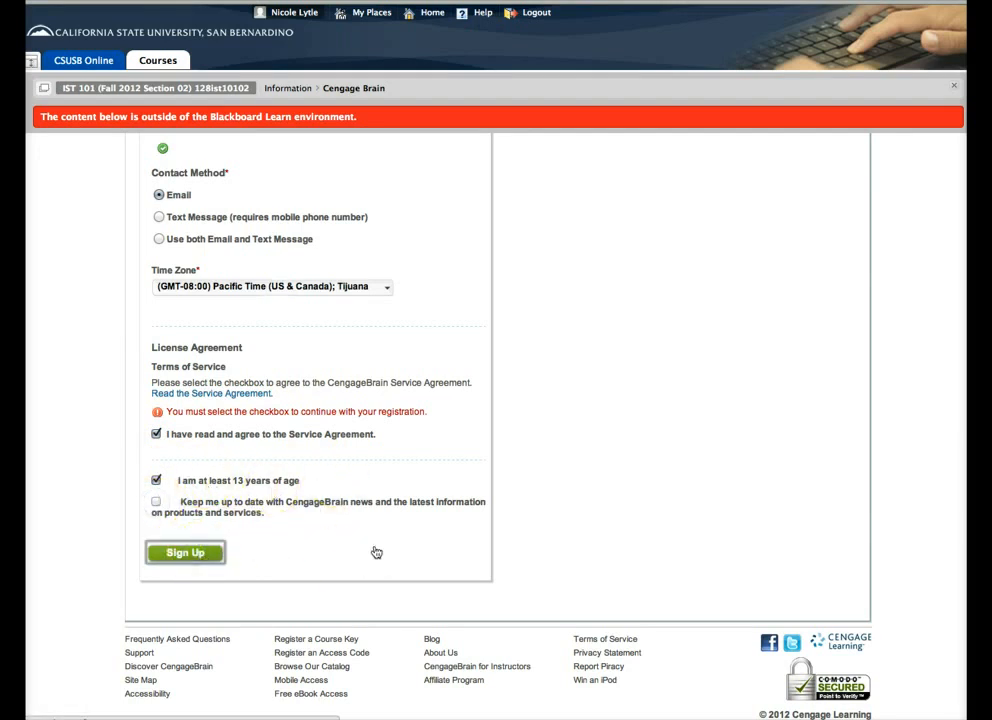
click(184, 552)
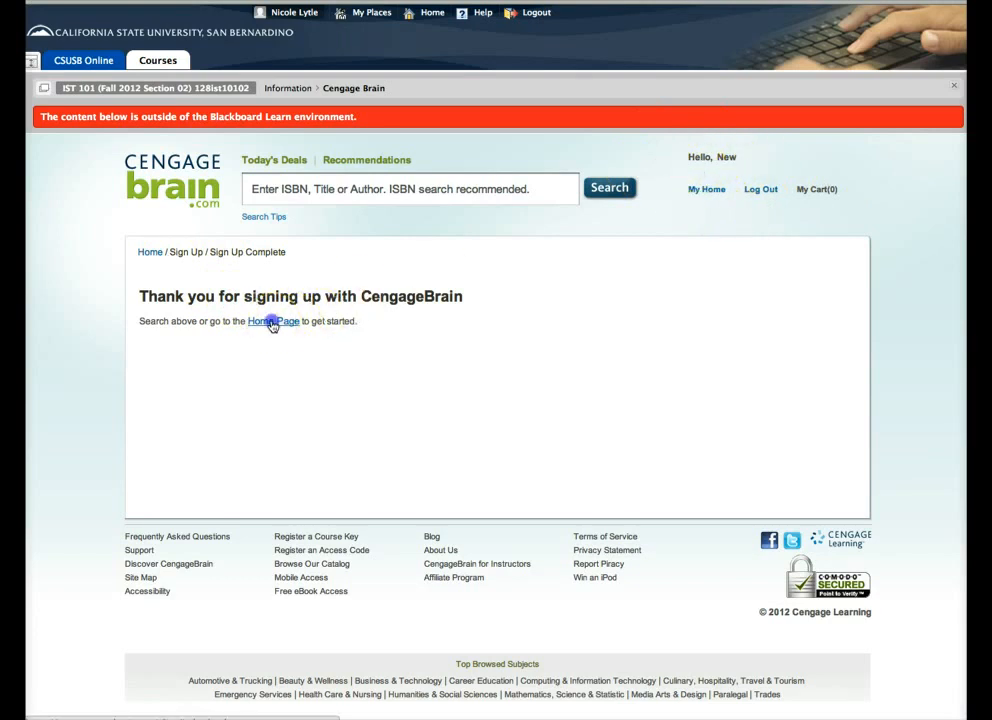
Step: Register the pasted access code and open Computer Concepts CourseMate
click(272, 321)
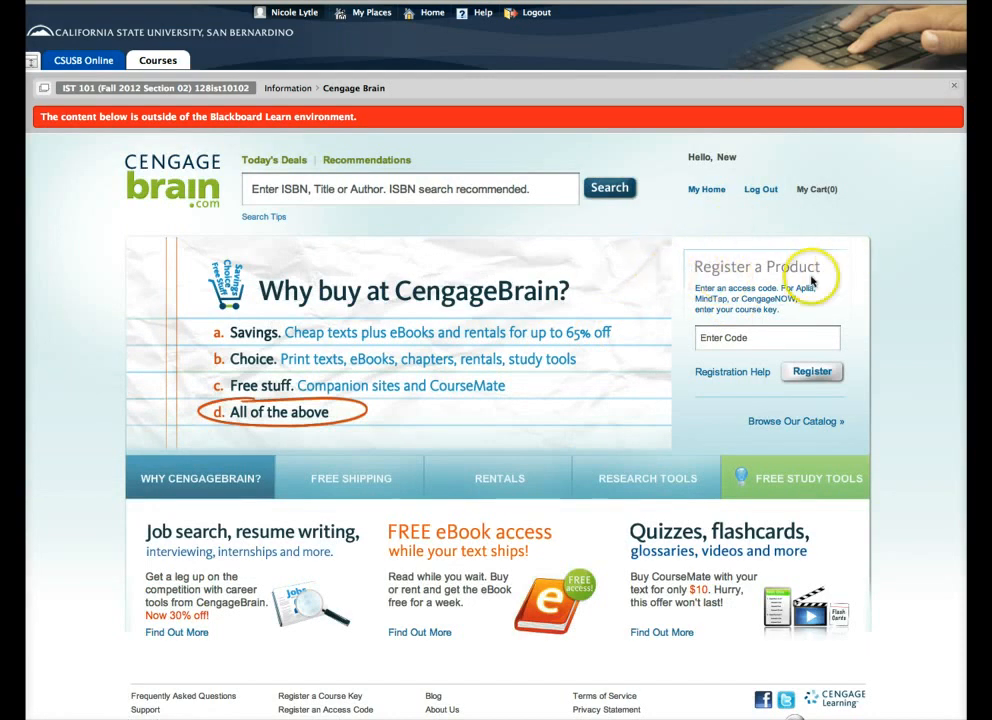
mouse_move(765, 285)
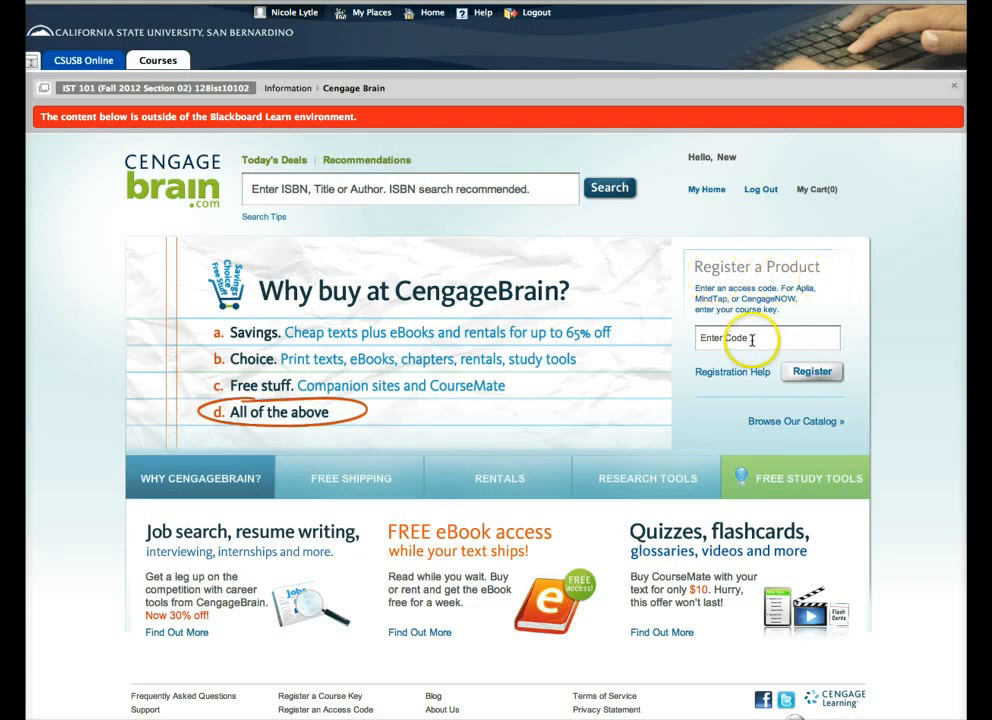
right_click(767, 338)
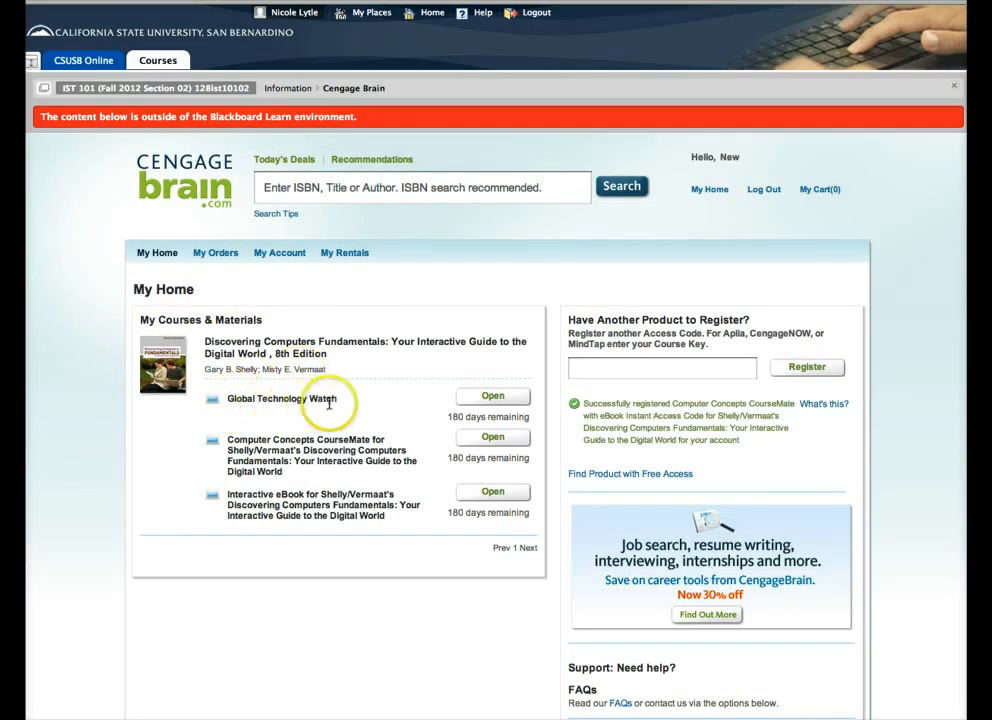
mouse_move(330, 445)
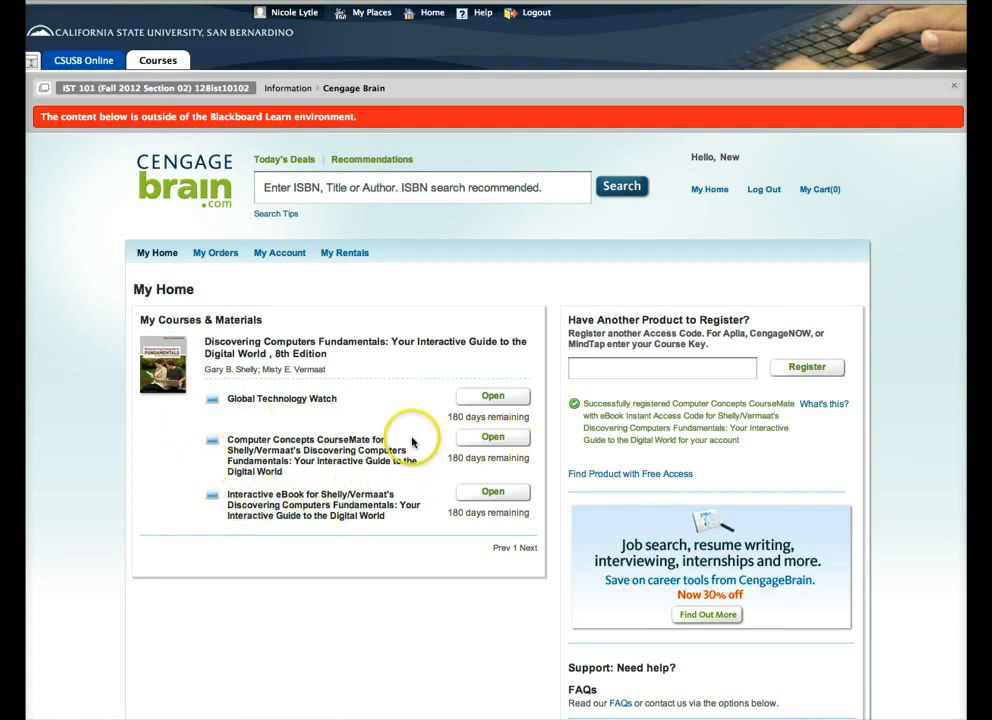
mouse_move(360, 425)
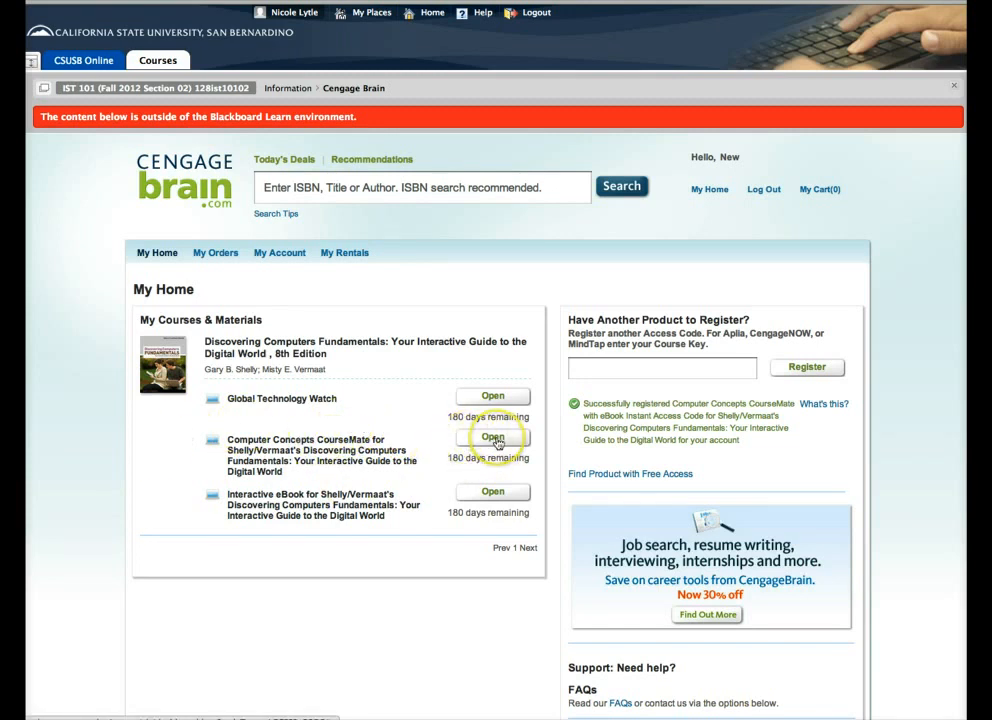
click(492, 438)
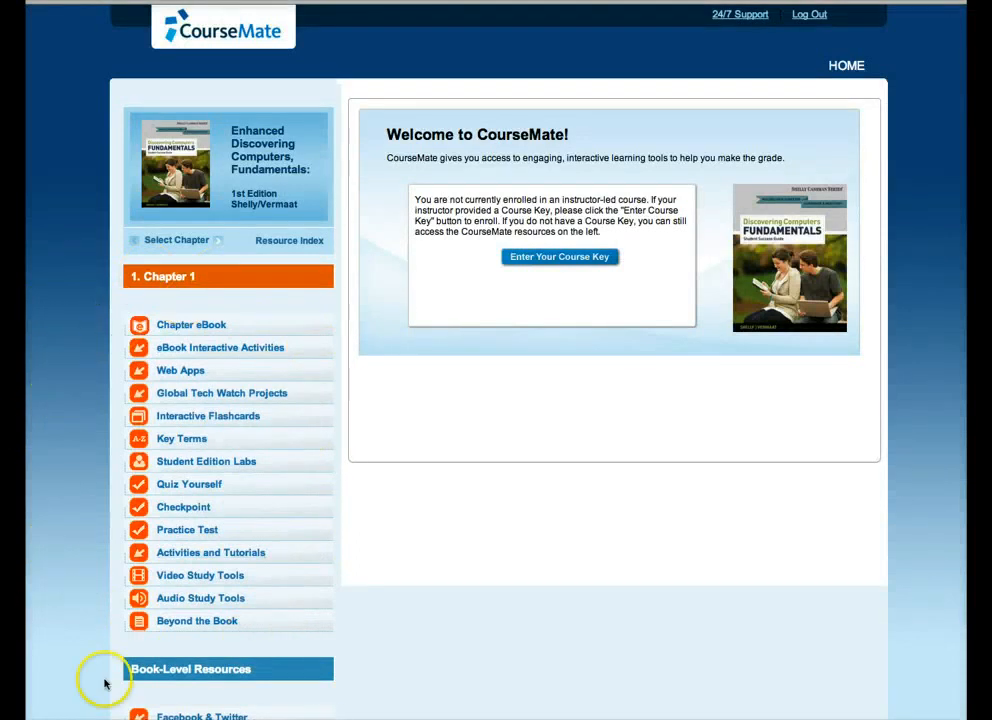
mouse_move(348, 675)
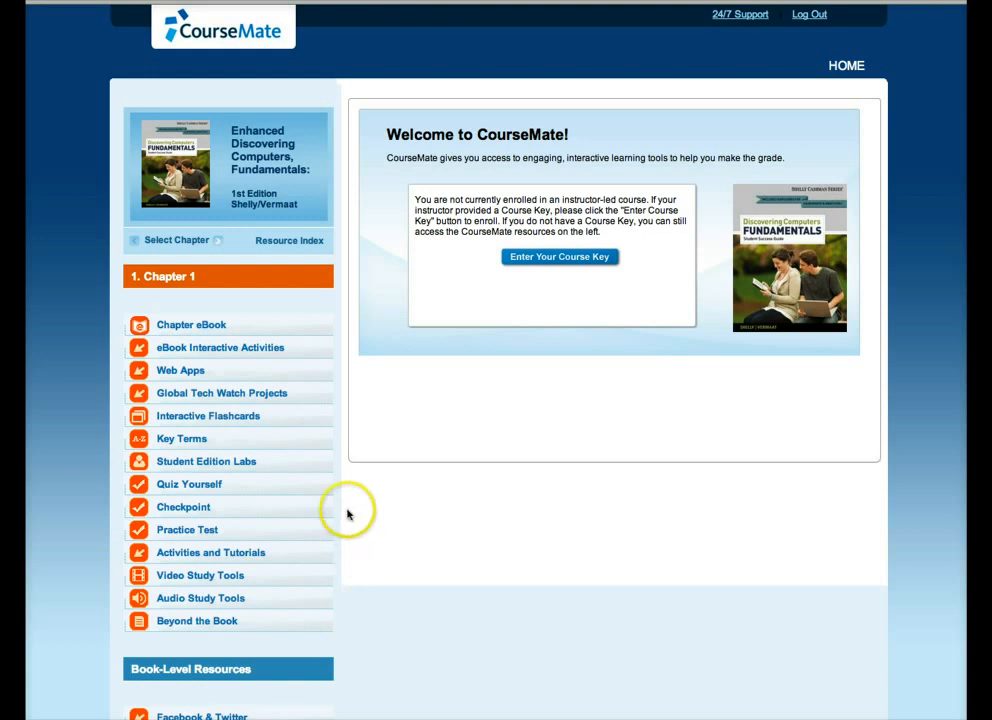
mouse_move(348, 130)
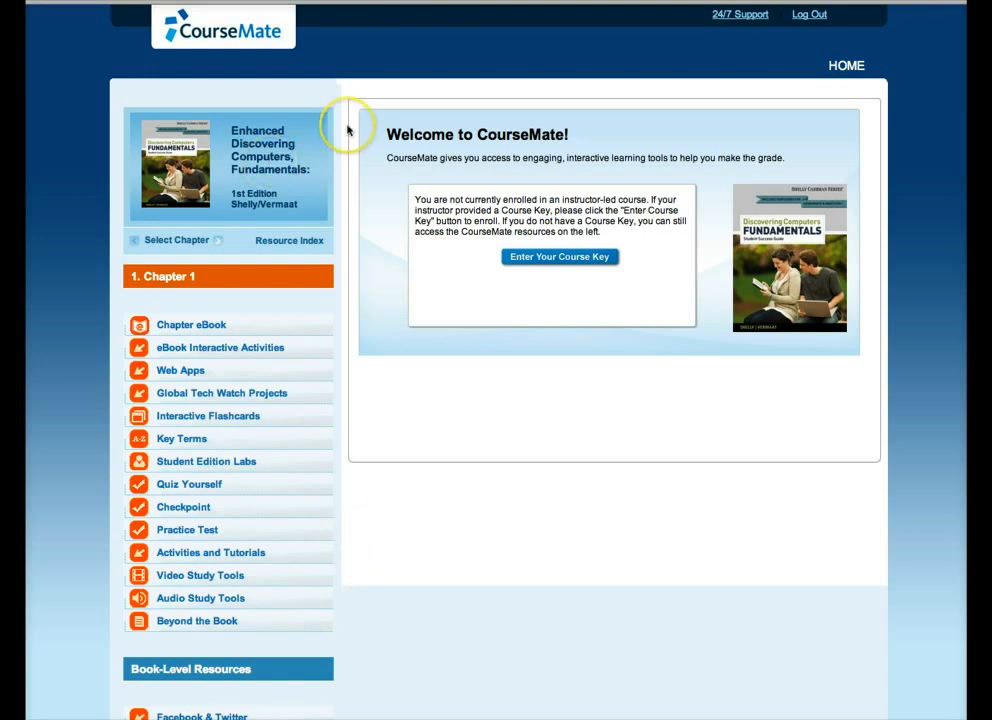
mouse_move(350, 232)
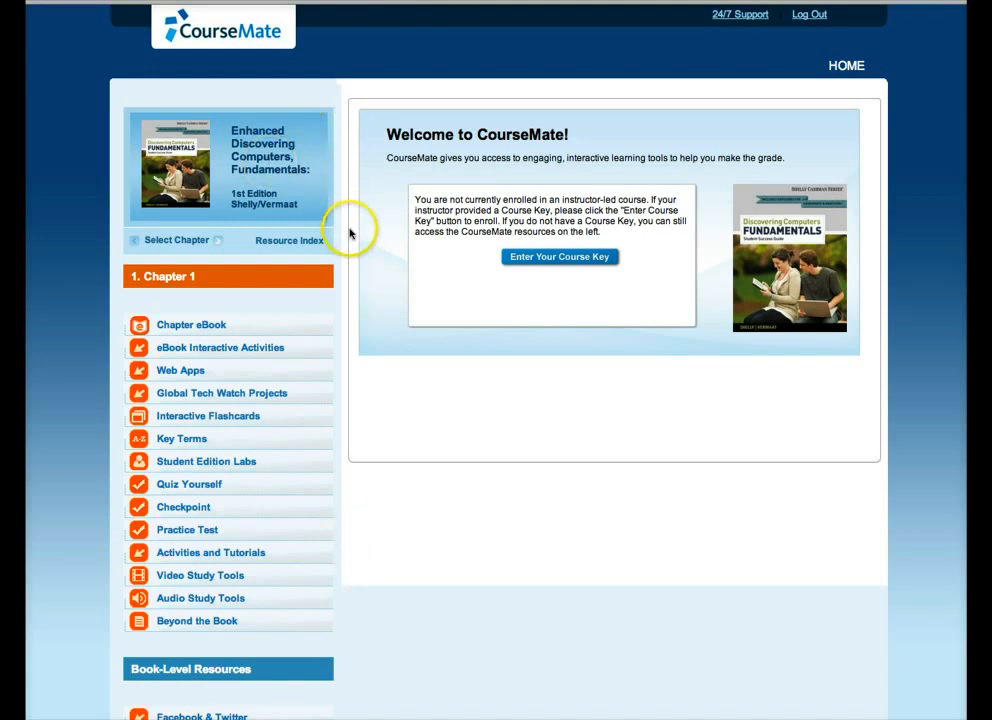
mouse_move(228, 250)
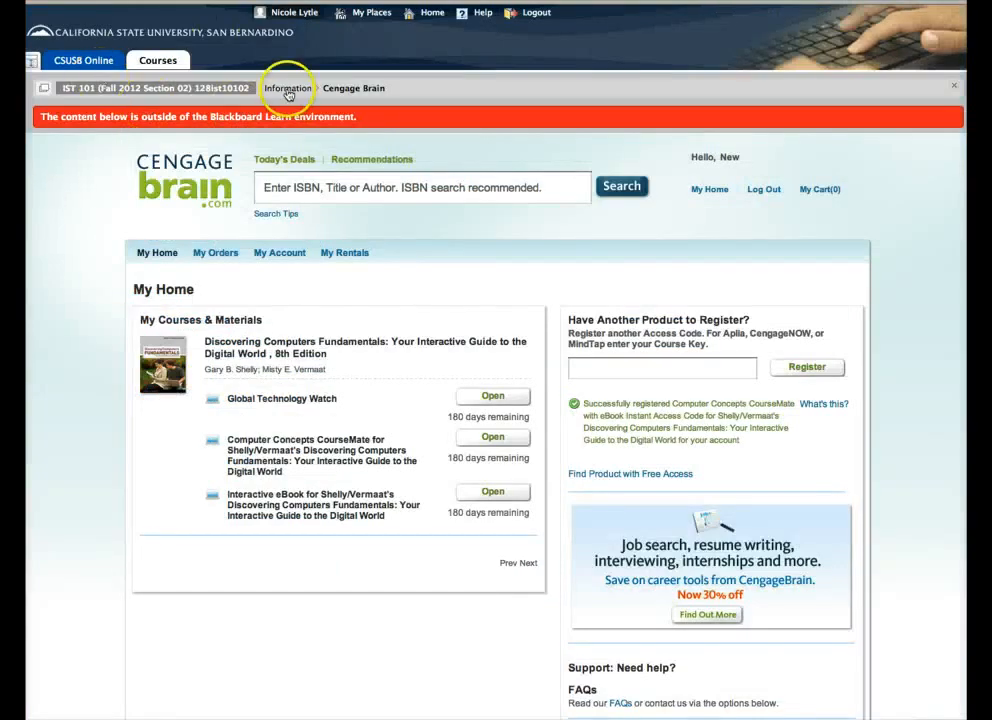
Step: Return to the IST 101 Information area via the breadcrumb in Blackboard
click(287, 88)
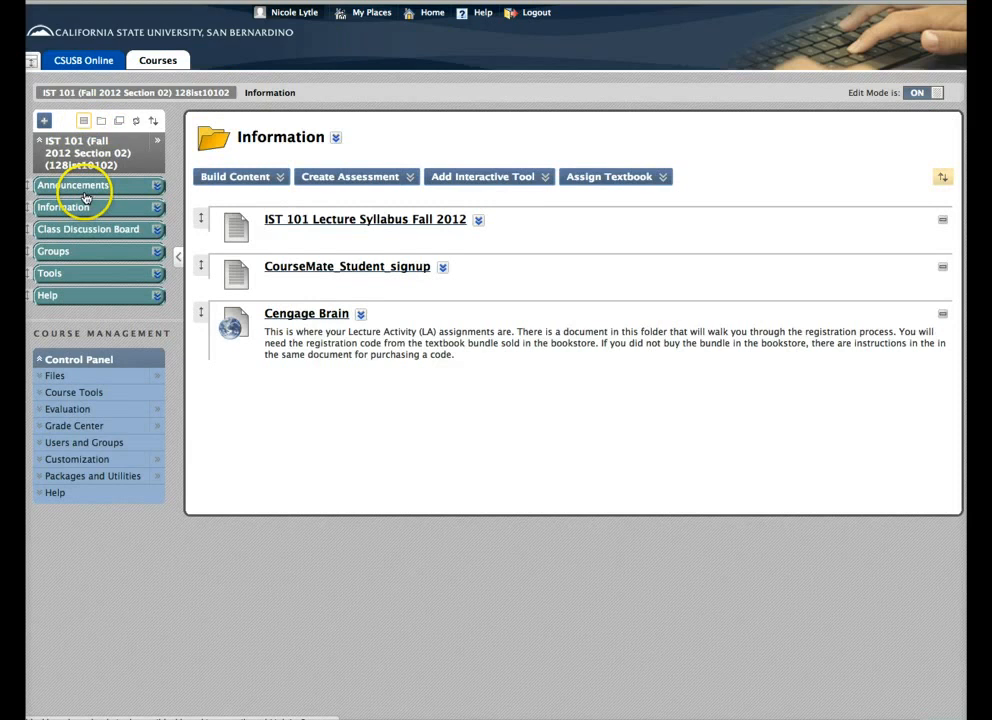
Step: Switch back to CourseMate and open the Enter Your Course Key dialog
click(72, 185)
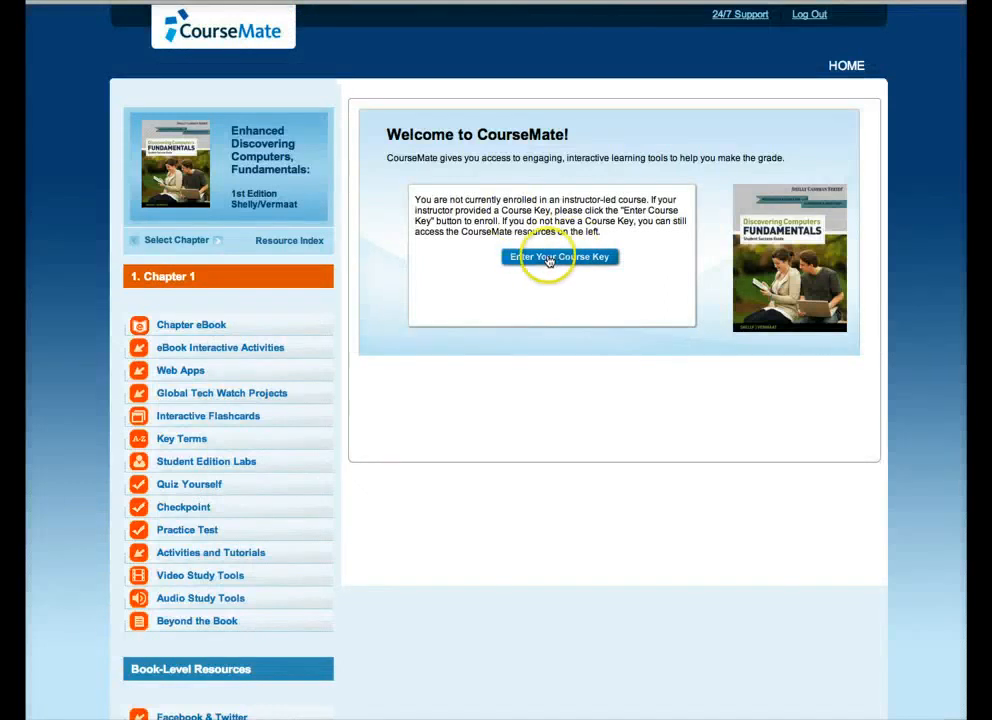
click(559, 257)
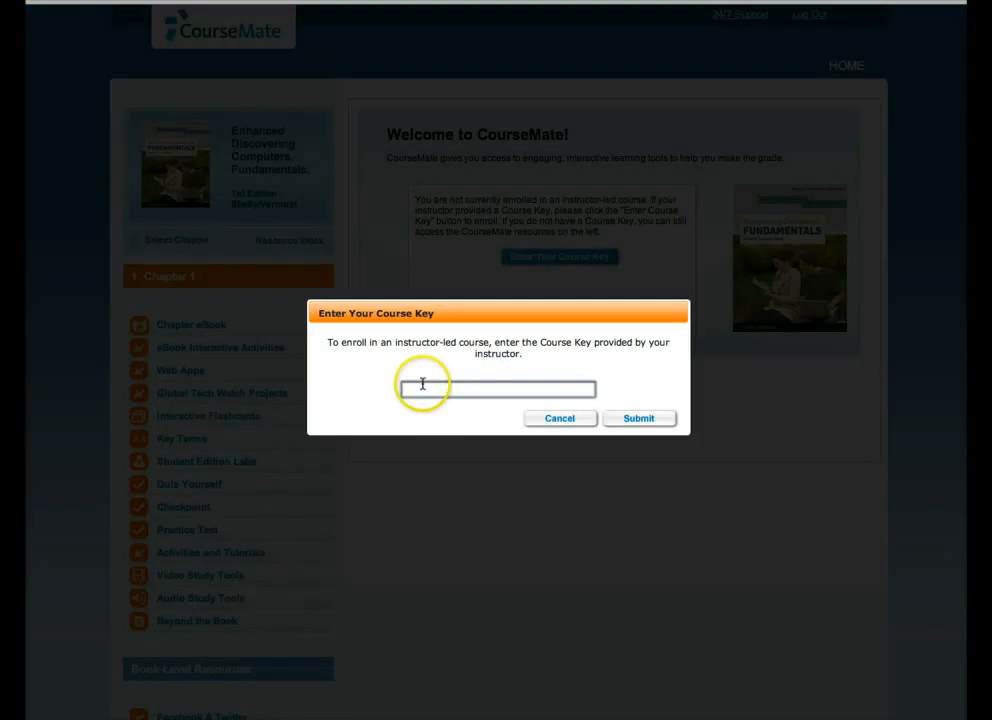
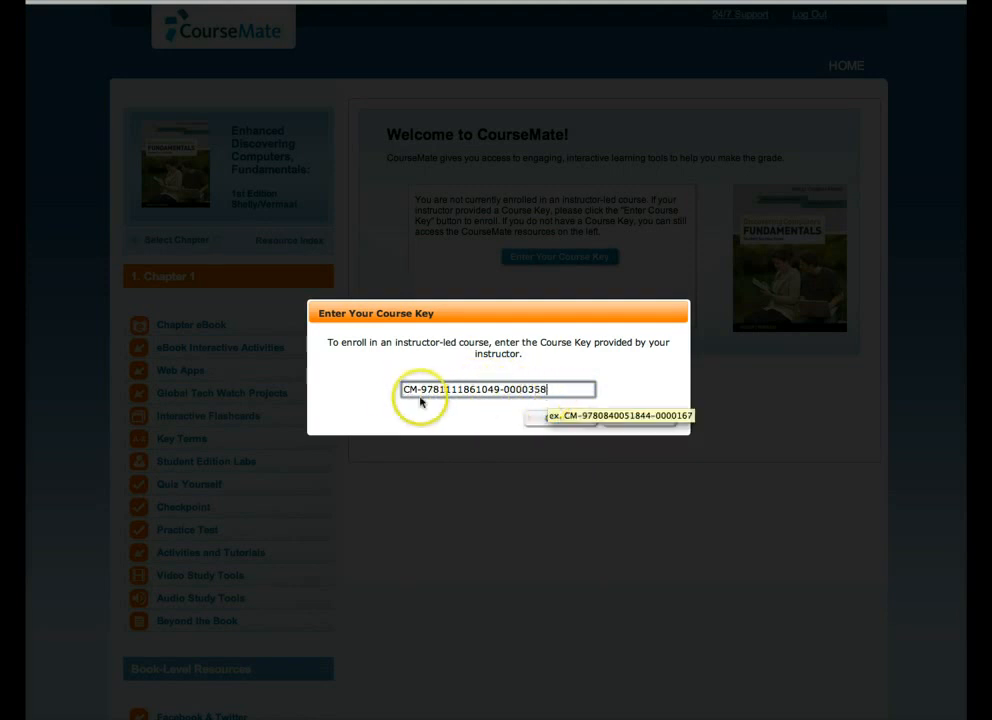
click(490, 389)
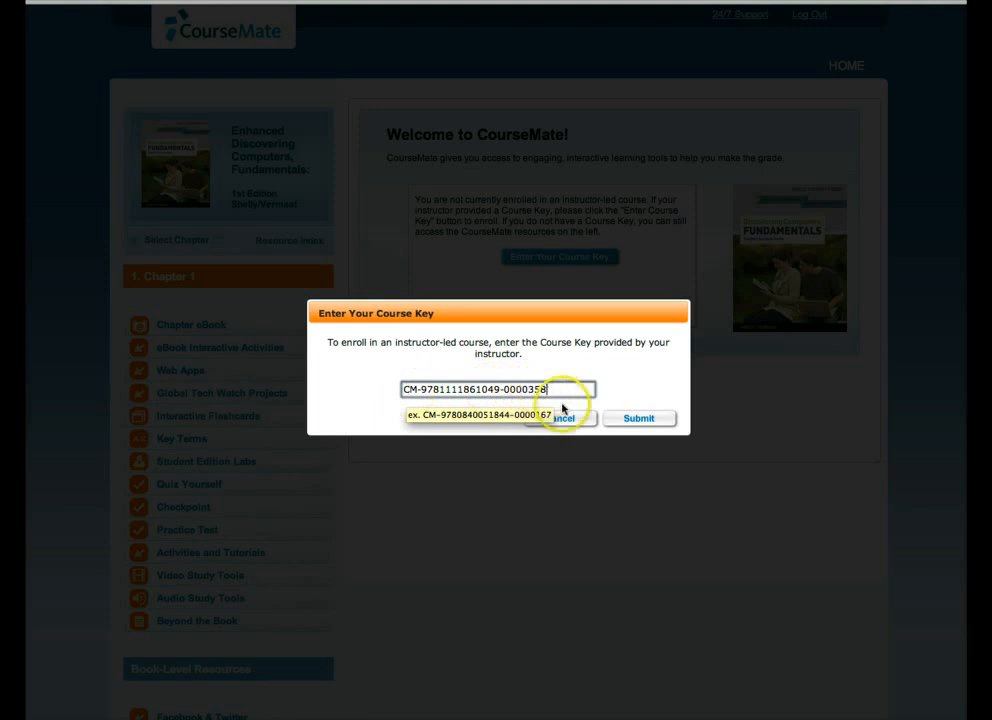
click(638, 418)
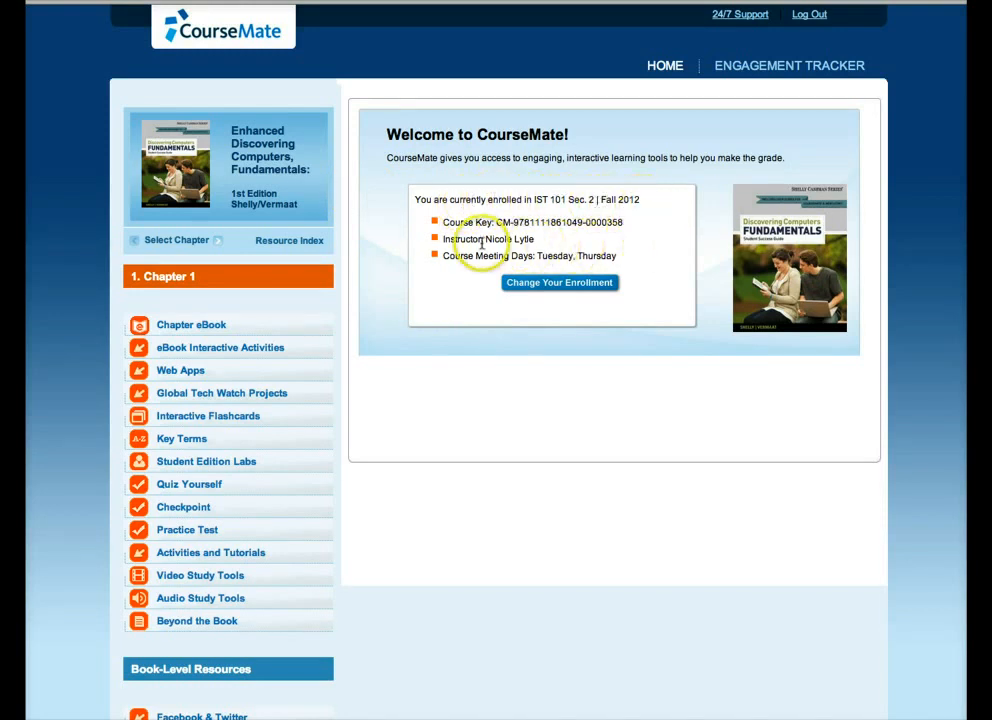
mouse_move(560, 255)
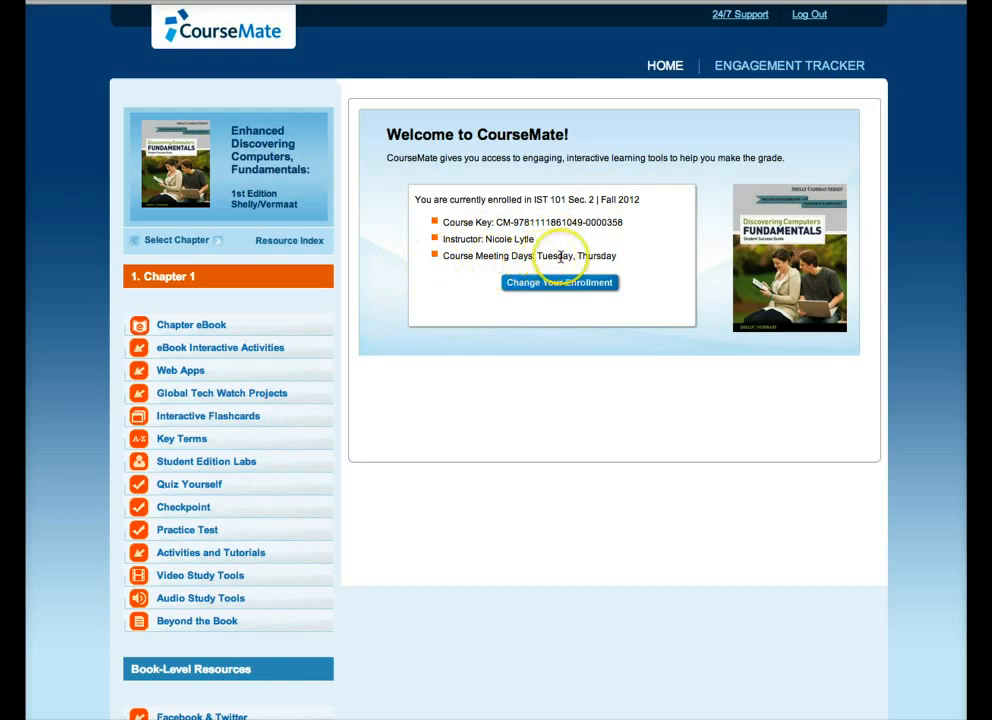
mouse_move(340, 258)
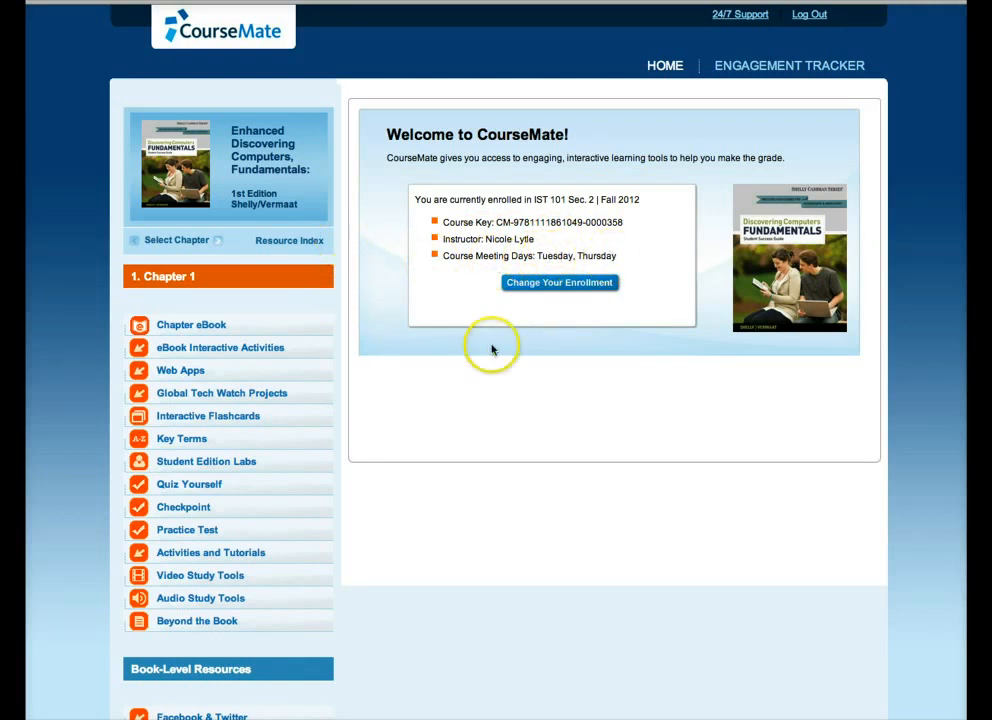
mouse_move(170, 513)
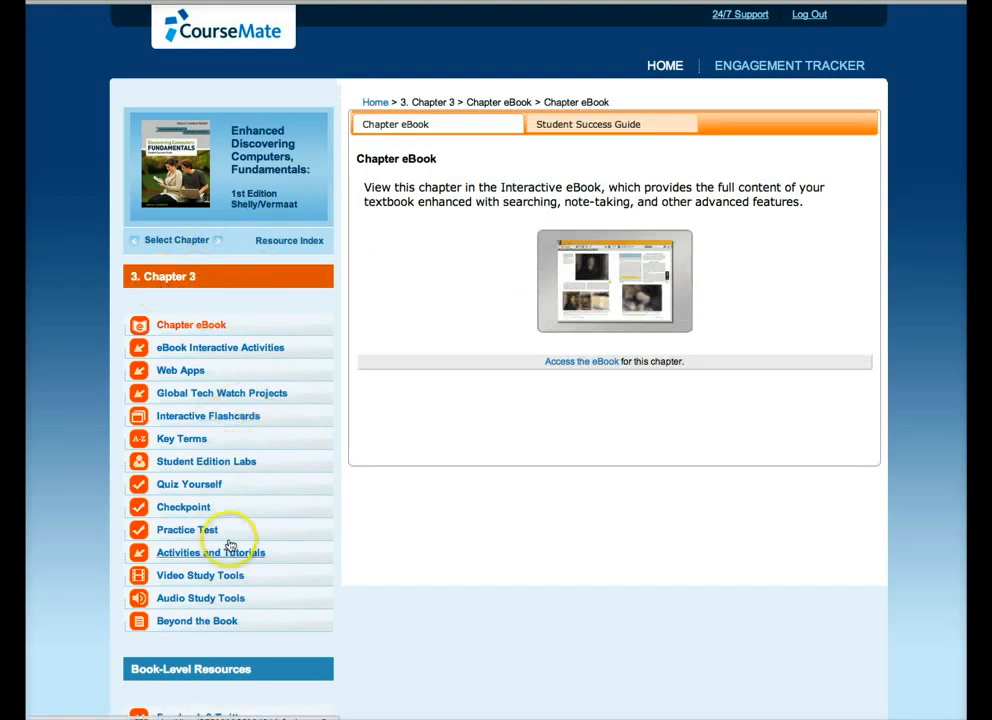
mouse_move(388, 415)
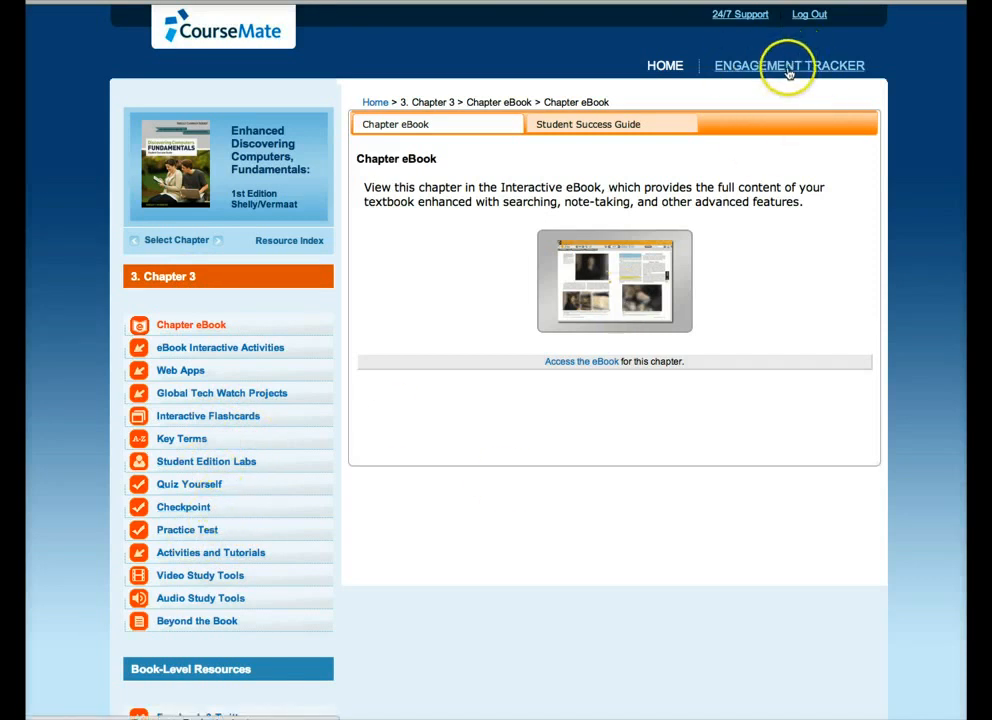
mouse_move(549, 42)
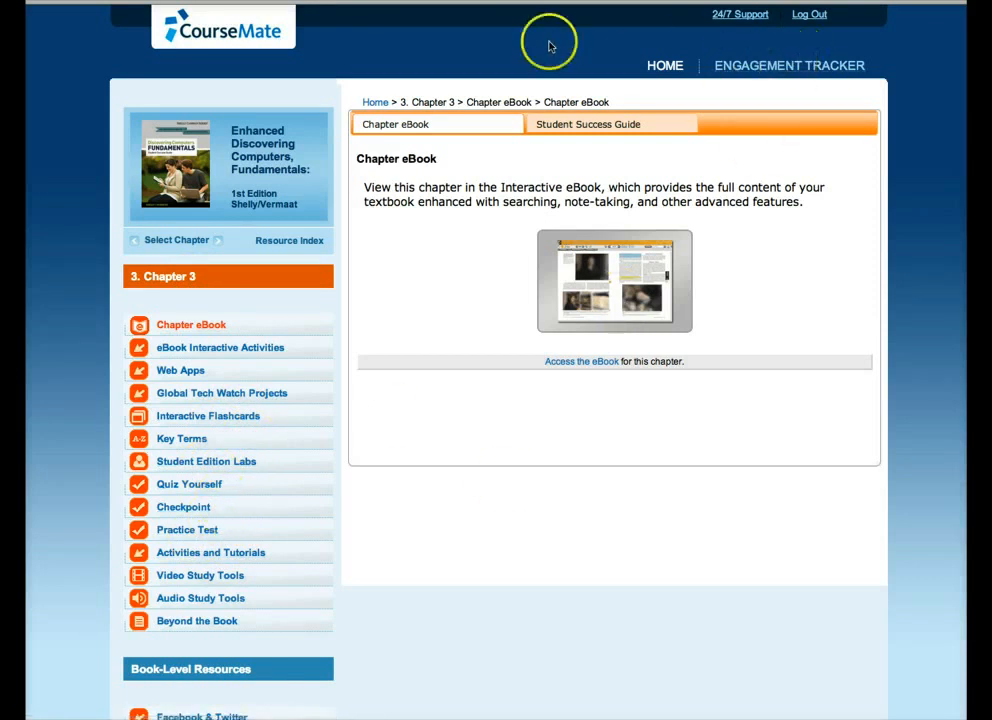